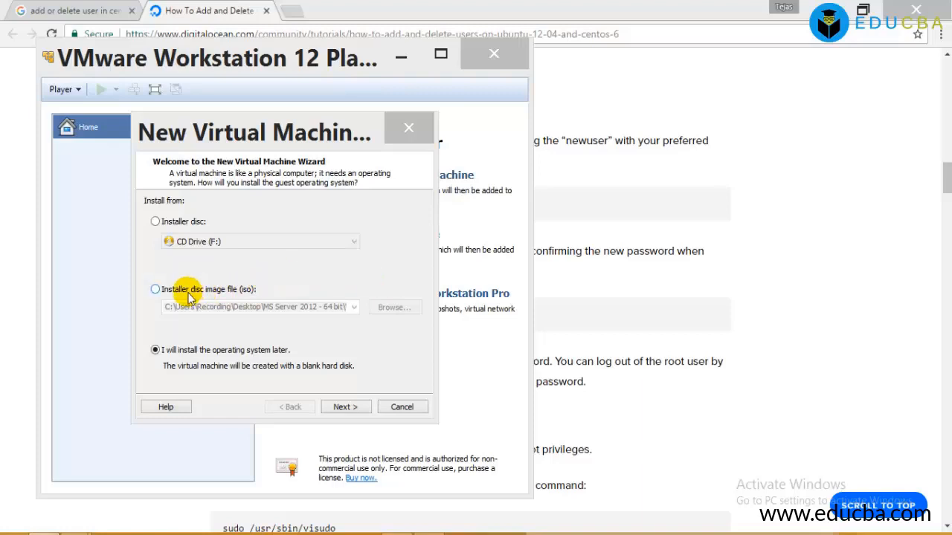
{"action": "mouse_move", "coordinate": [359, 268]}
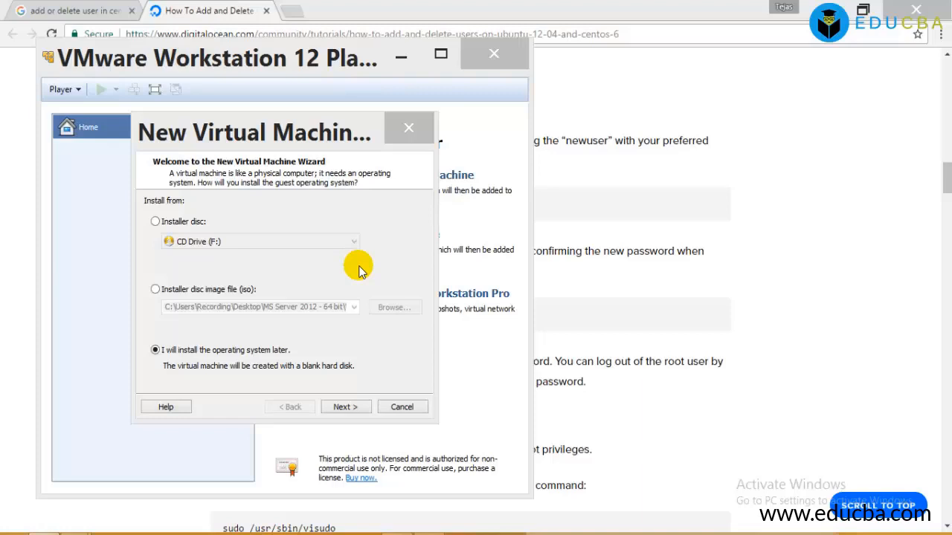
{"action": "mouse_move", "coordinate": [327, 268]}
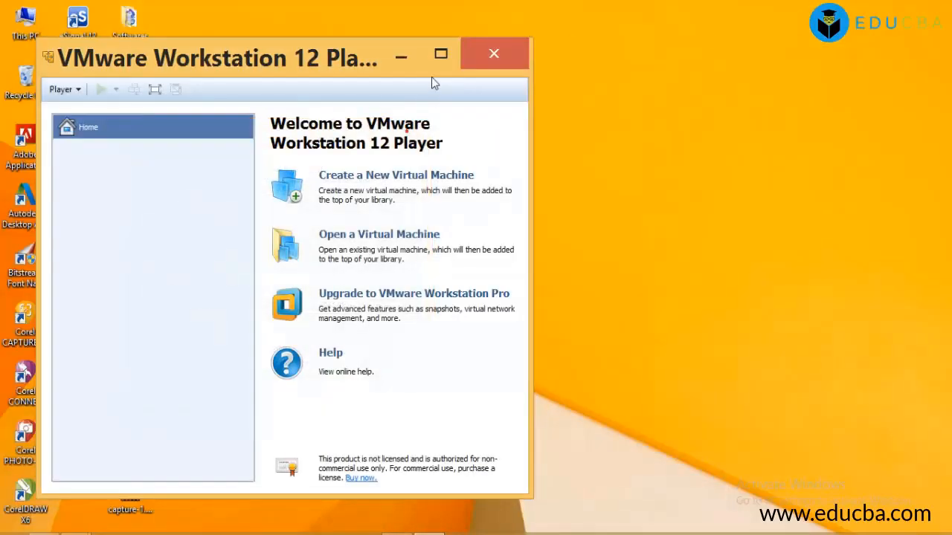
- Start the New Virtual Machine wizard from the Player home screen
{"action": "left_click", "coordinate": [440, 53]}
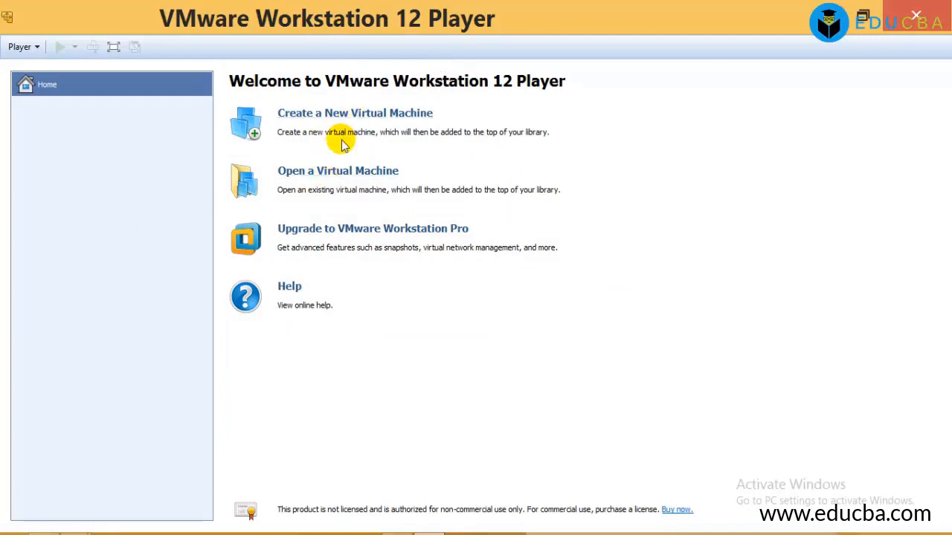
{"action": "mouse_move", "coordinate": [343, 170]}
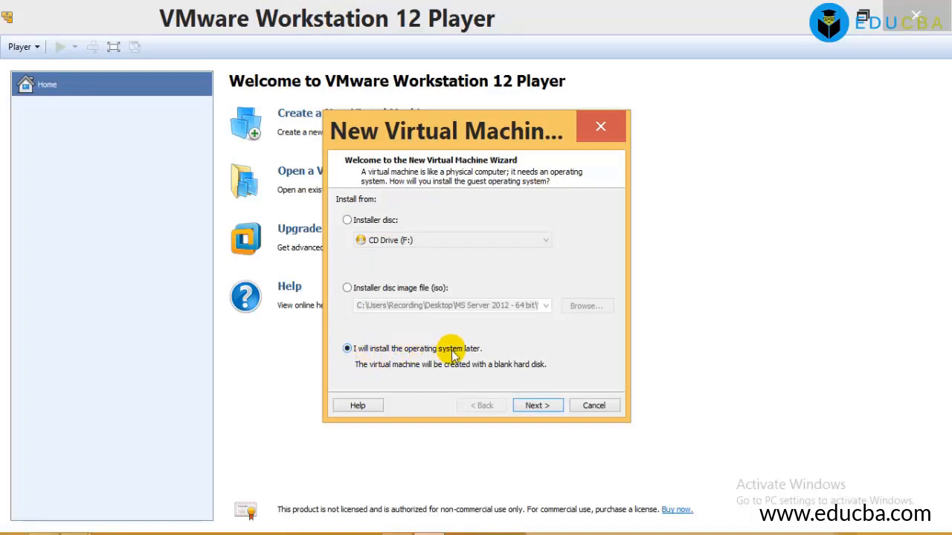
- Choose Linux CentOS 64-bit as the guest and keep the default machine name
{"action": "left_click", "coordinate": [537, 405]}
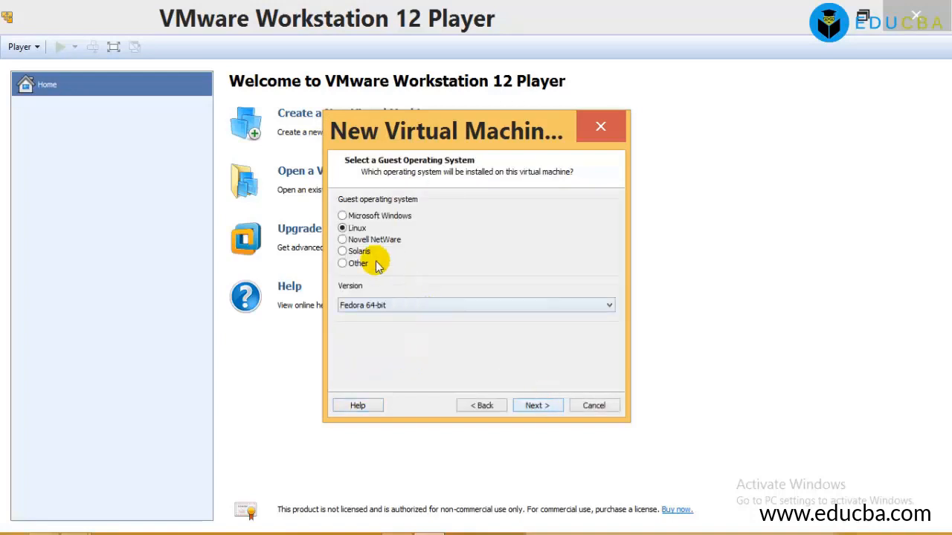
{"action": "left_click", "coordinate": [475, 305]}
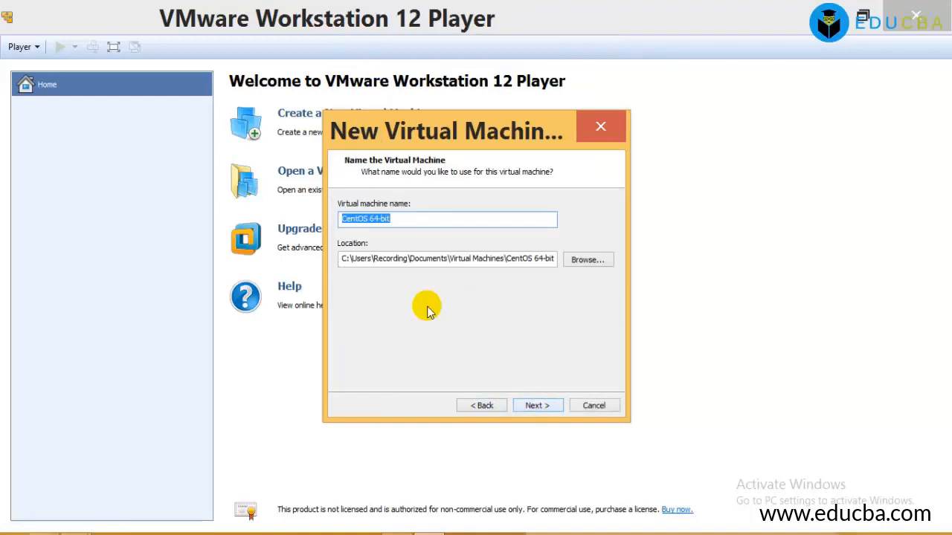
{"action": "mouse_move", "coordinate": [497, 332]}
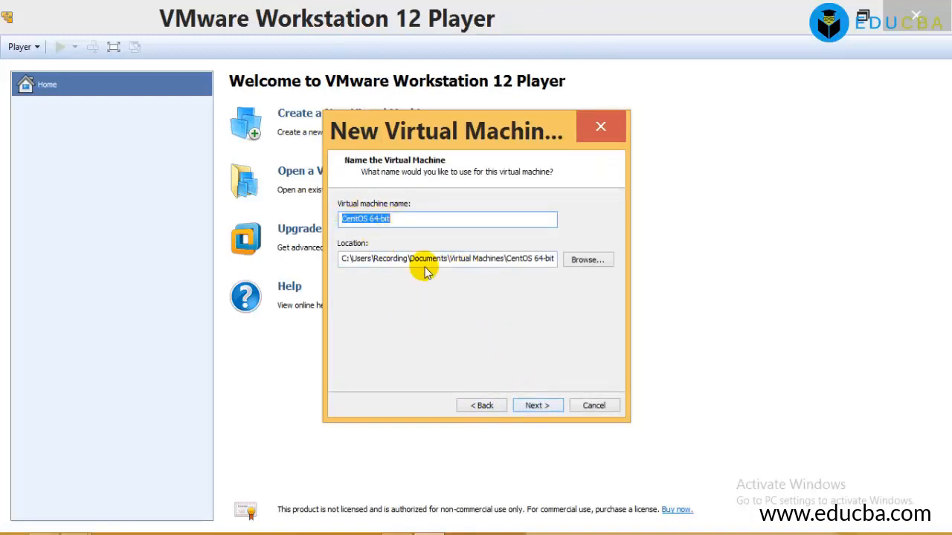
{"action": "left_click", "coordinate": [536, 405]}
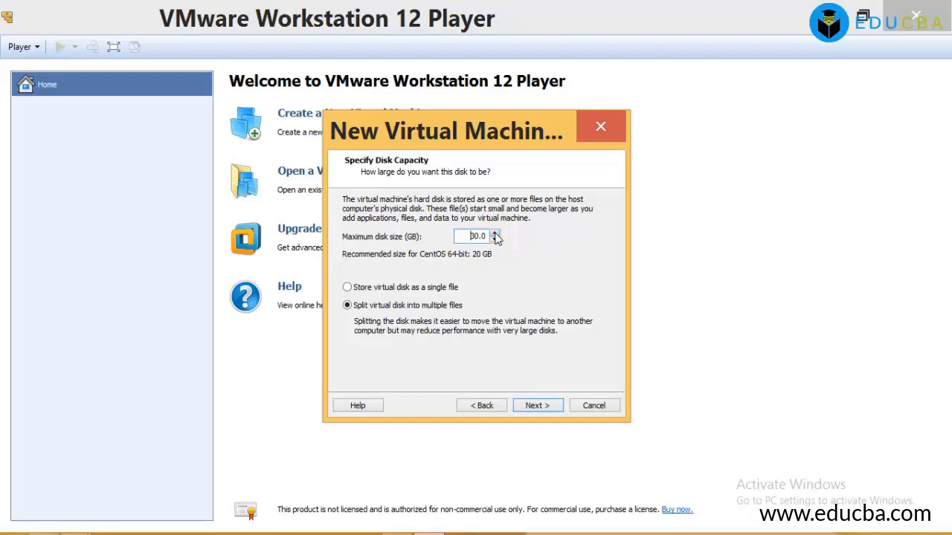
- Raise the maximum disk size to 50 GB
{"action": "left_click", "coordinate": [495, 233]}
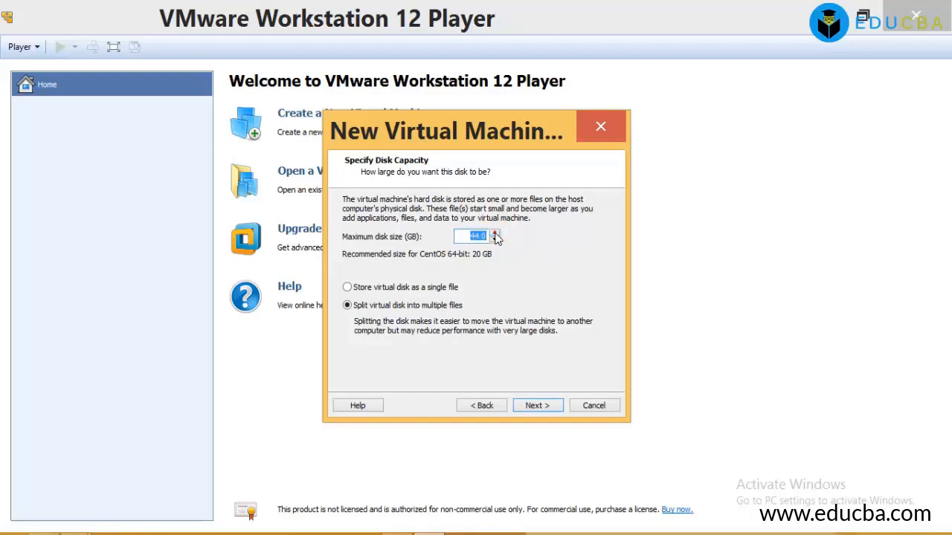
{"action": "left_click", "coordinate": [495, 234]}
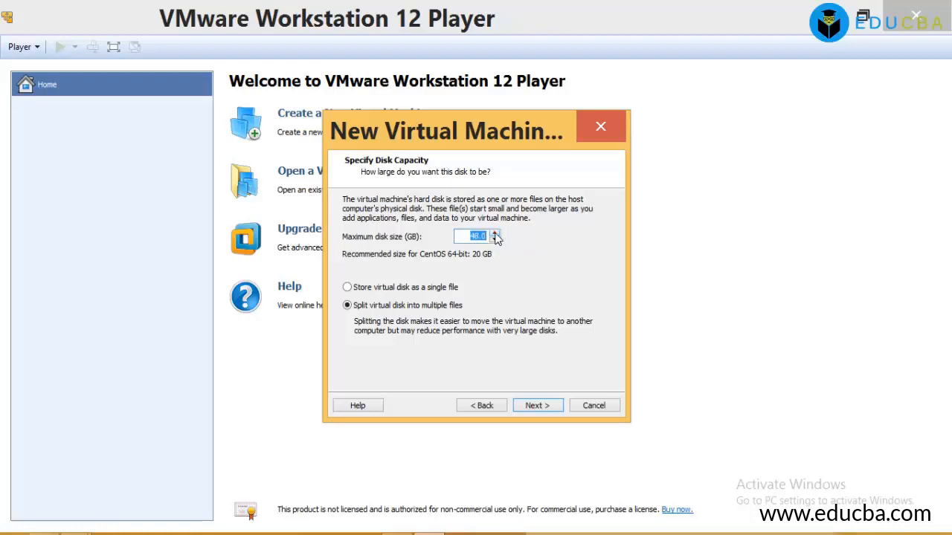
{"action": "left_click", "coordinate": [494, 233]}
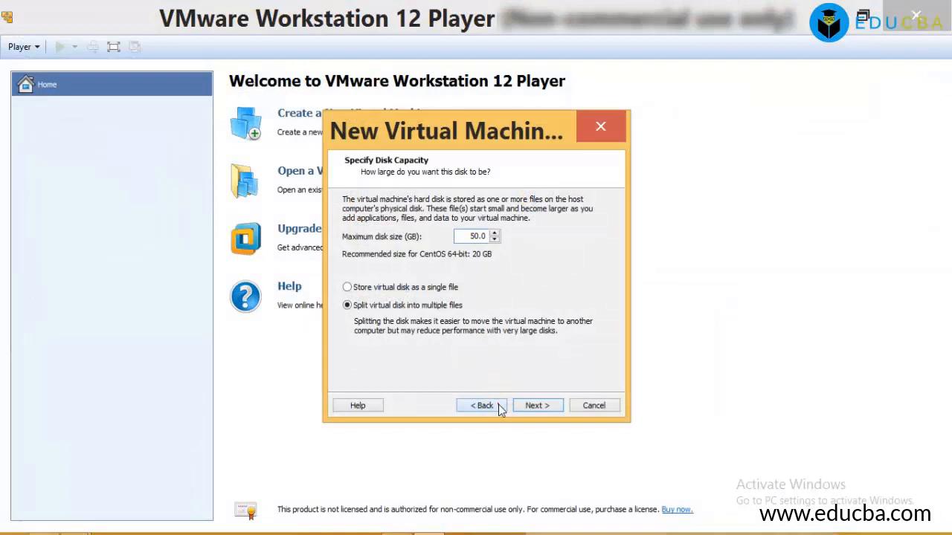
- Set the machine location to a 'Virtual Machines' folder on drive D
{"action": "left_click", "coordinate": [481, 405]}
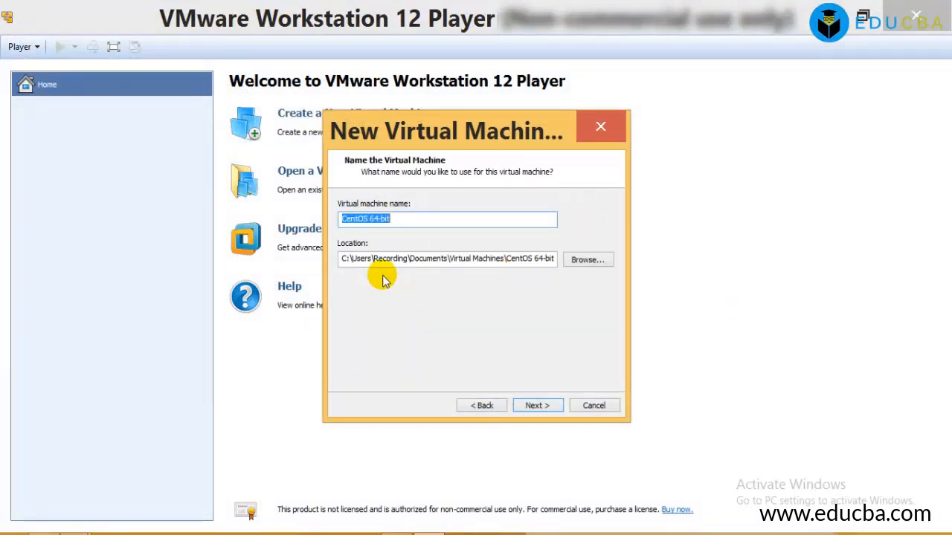
{"action": "left_click", "coordinate": [587, 260]}
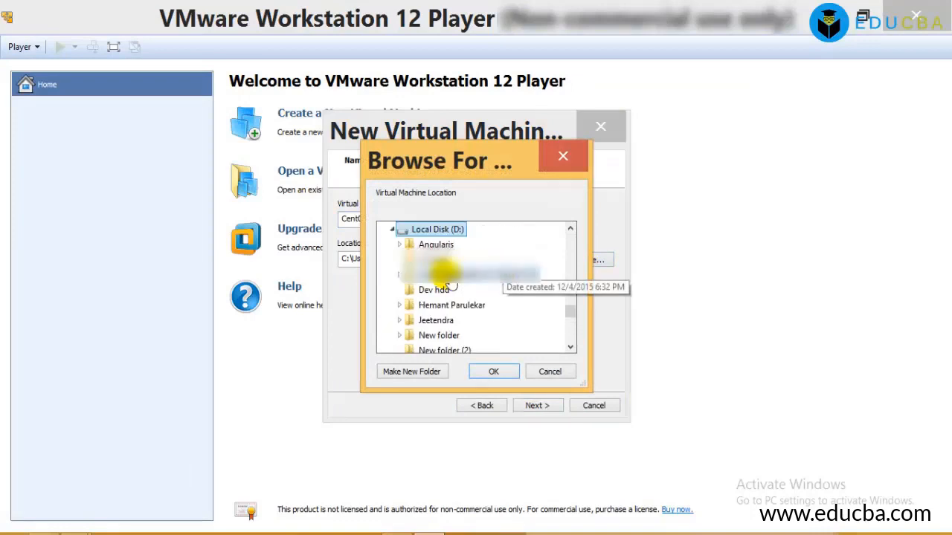
{"action": "left_click", "coordinate": [493, 370]}
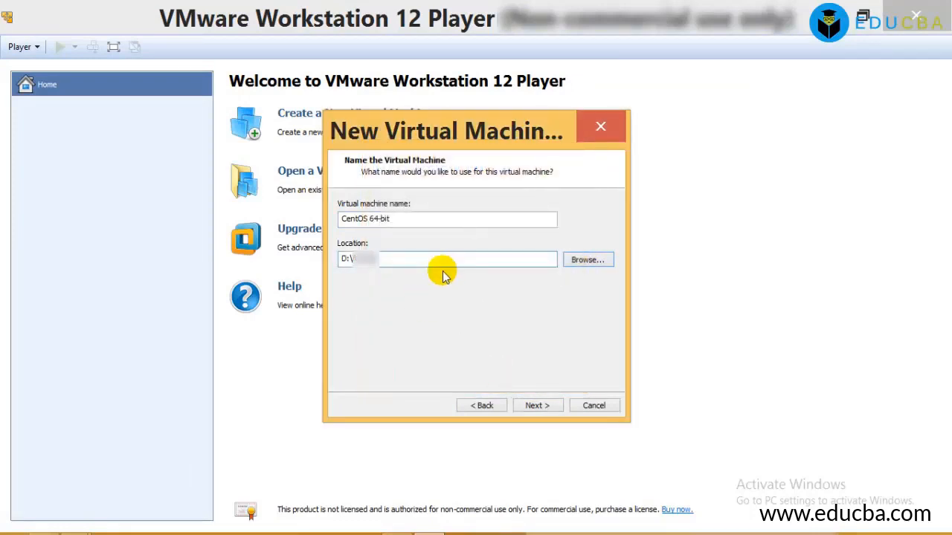
{"action": "type", "text": "Virtual Machines\\"}
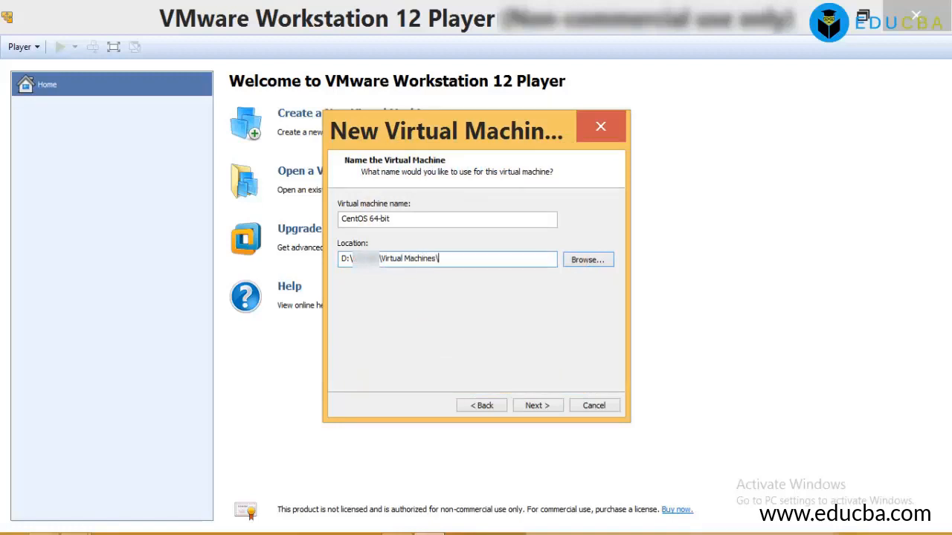
{"action": "left_click", "coordinate": [536, 405]}
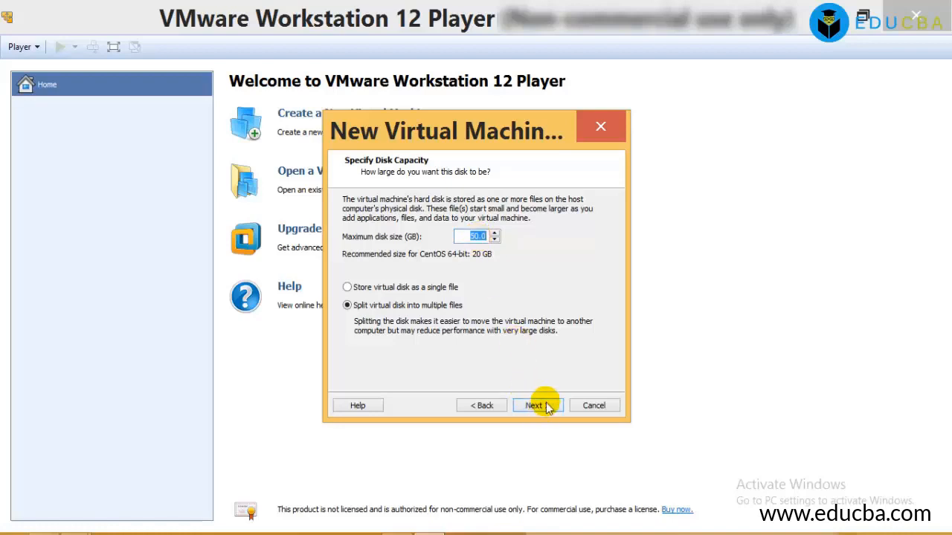
- Customize hardware to raise the machine's memory to 1600 MB
{"action": "left_click", "coordinate": [534, 406]}
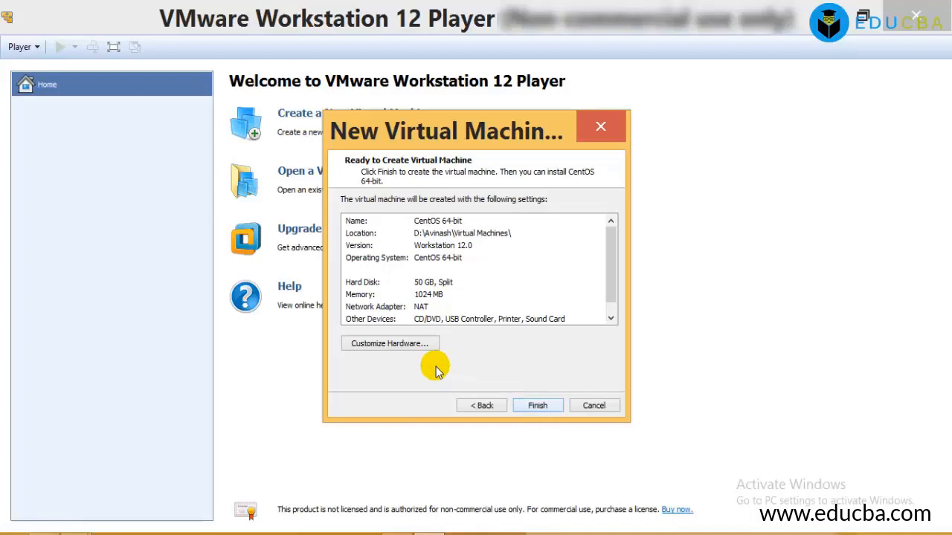
{"action": "left_click", "coordinate": [389, 343]}
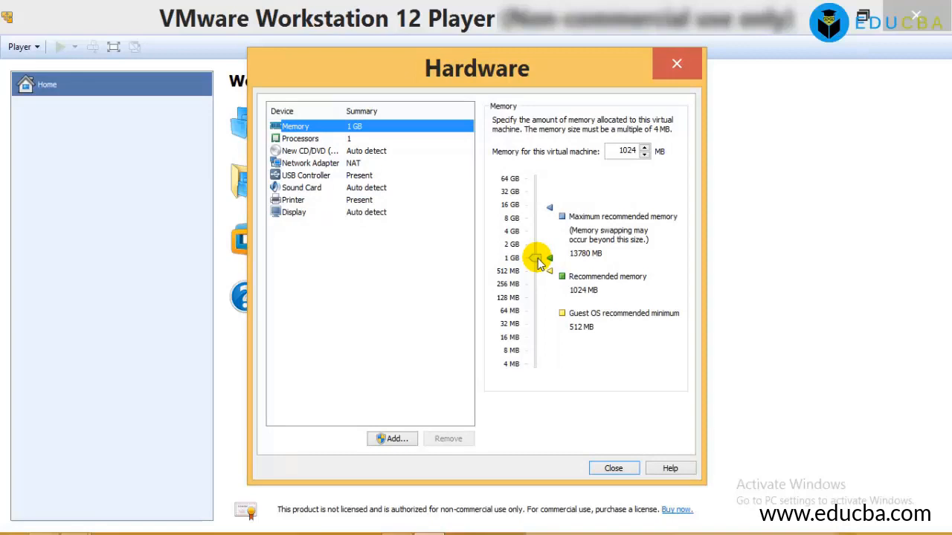
{"action": "left_click", "coordinate": [645, 147]}
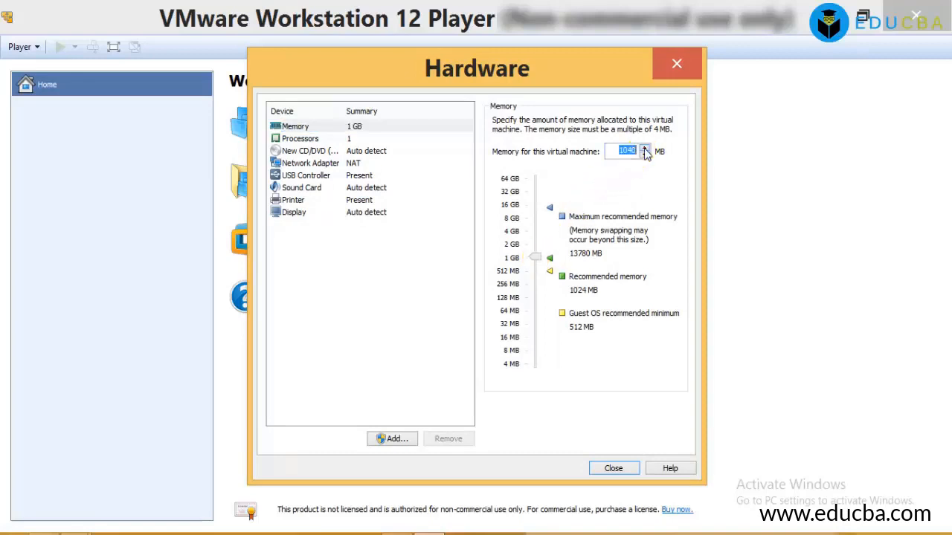
{"action": "left_click", "coordinate": [646, 148]}
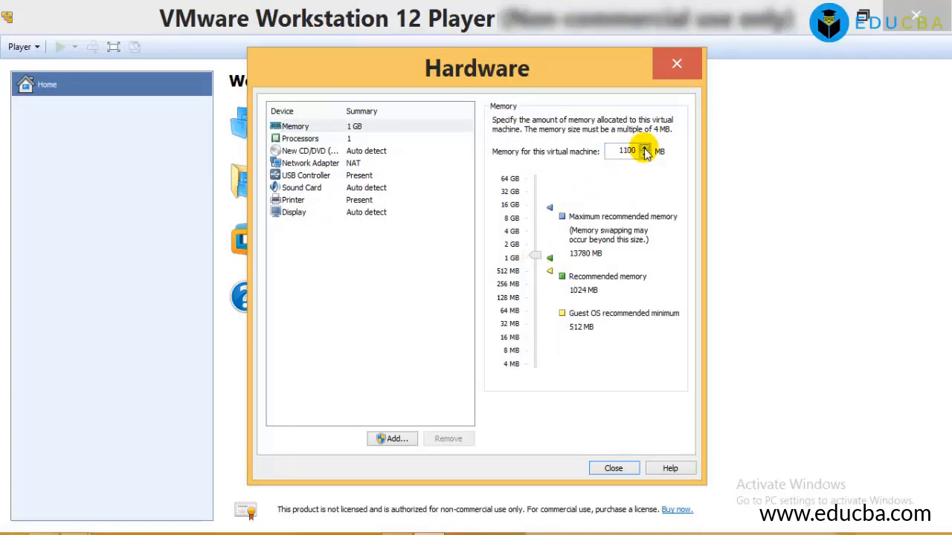
{"action": "left_click", "coordinate": [648, 147]}
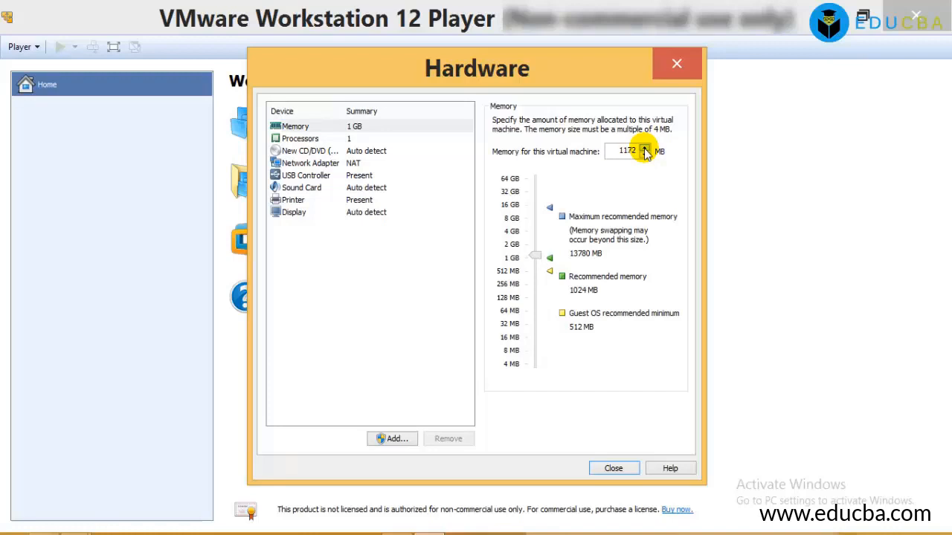
{"action": "left_click", "coordinate": [646, 147]}
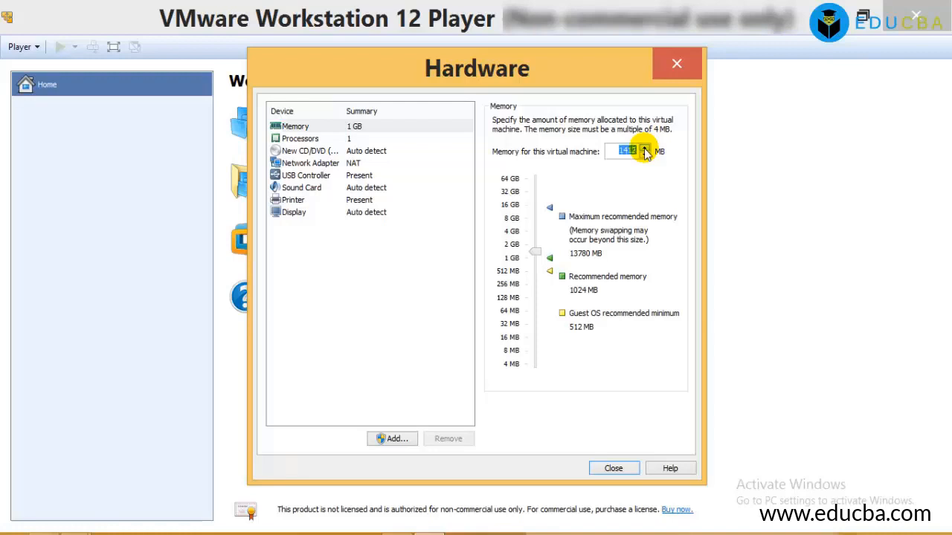
{"action": "left_click", "coordinate": [645, 147]}
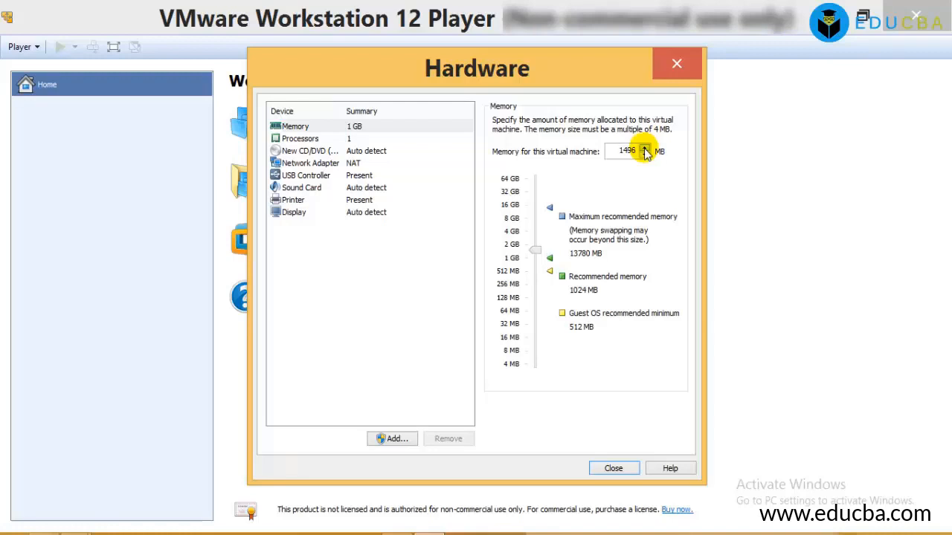
{"action": "left_click", "coordinate": [644, 147]}
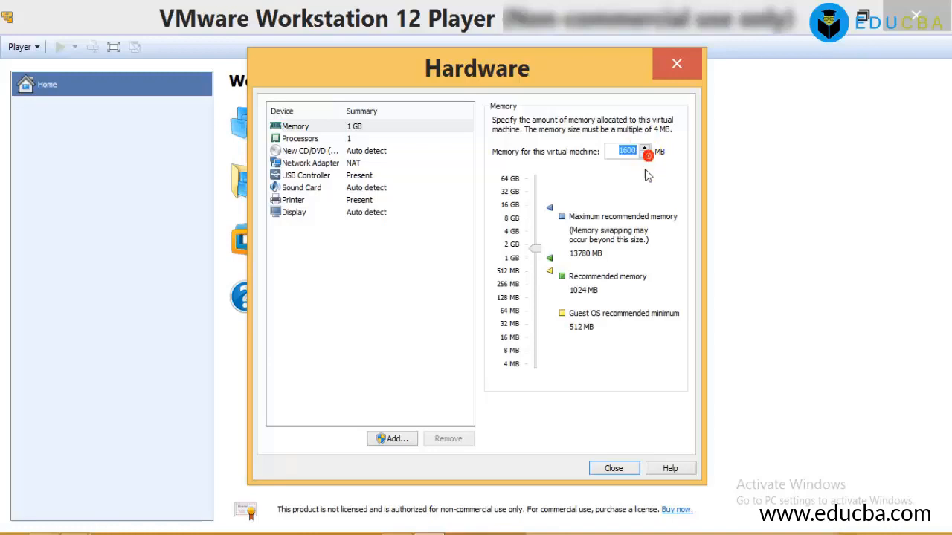
{"action": "left_click", "coordinate": [612, 467]}
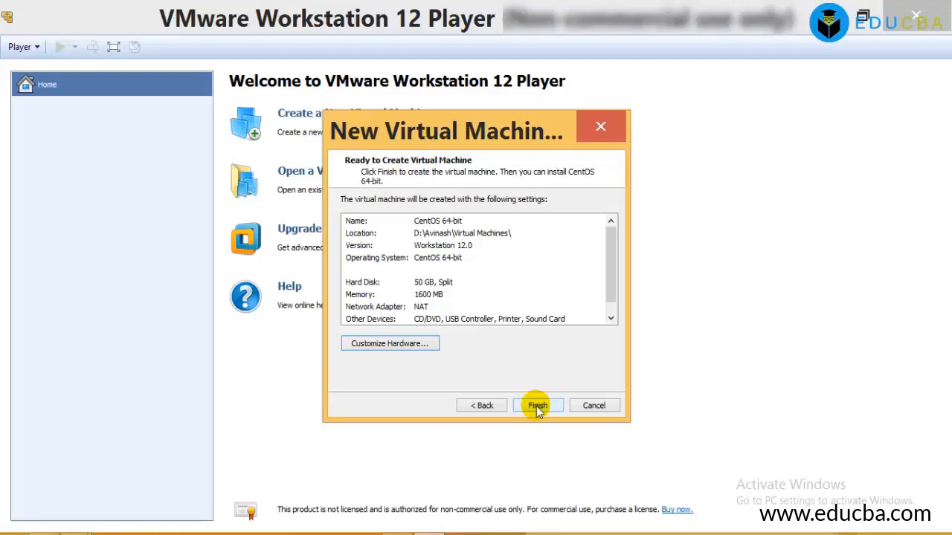
- Create the machine and point its CD/DVD drive at CentOS-6.8-x86_64-bin-DVD1.iso
{"action": "left_click", "coordinate": [536, 405]}
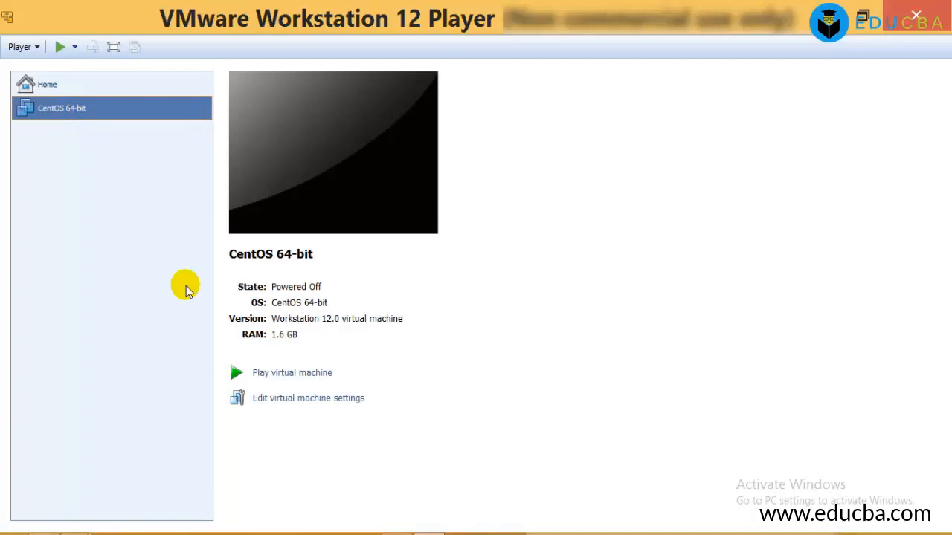
{"action": "left_click", "coordinate": [308, 398]}
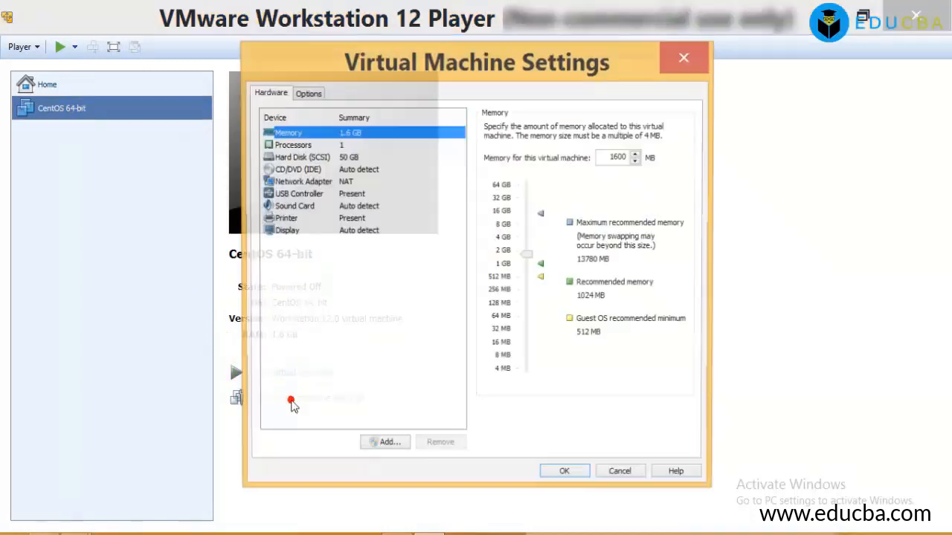
{"action": "left_click", "coordinate": [297, 170]}
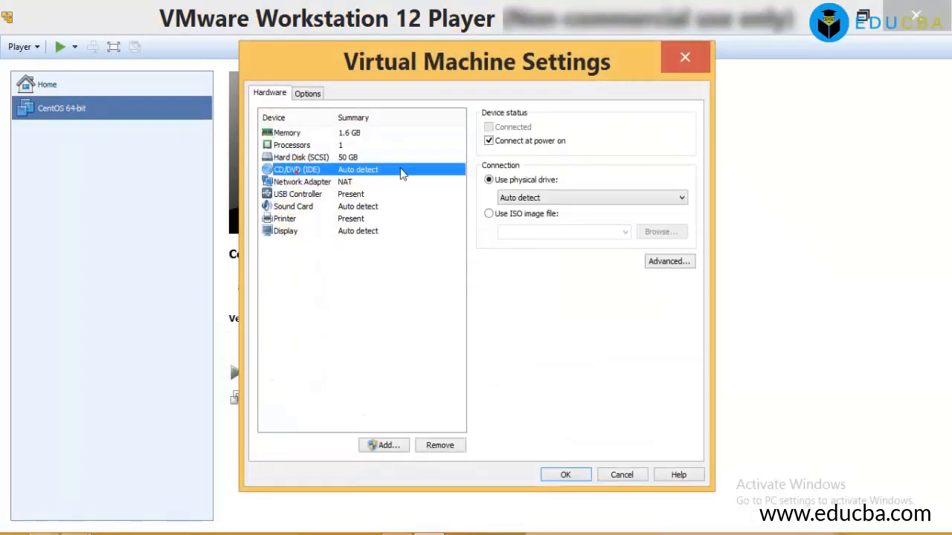
{"action": "left_click", "coordinate": [488, 213]}
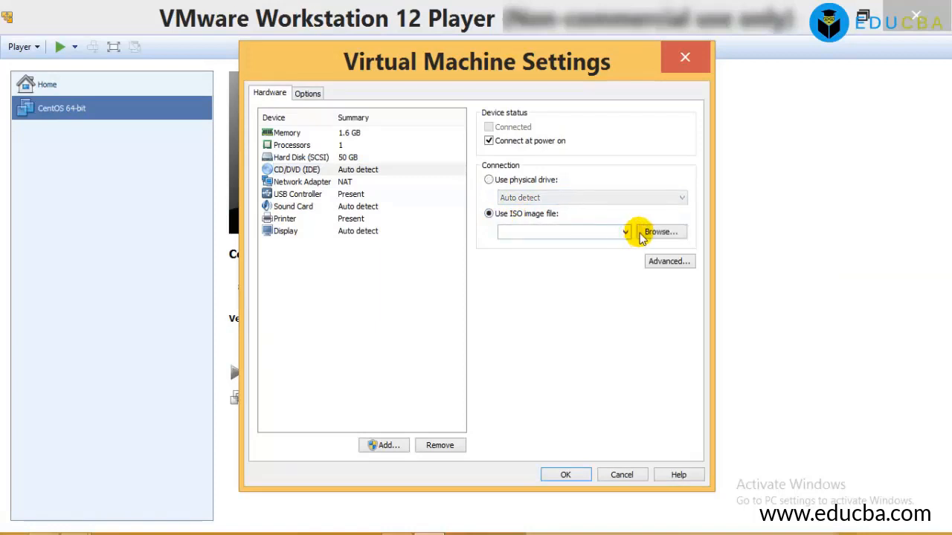
{"action": "left_click", "coordinate": [660, 231]}
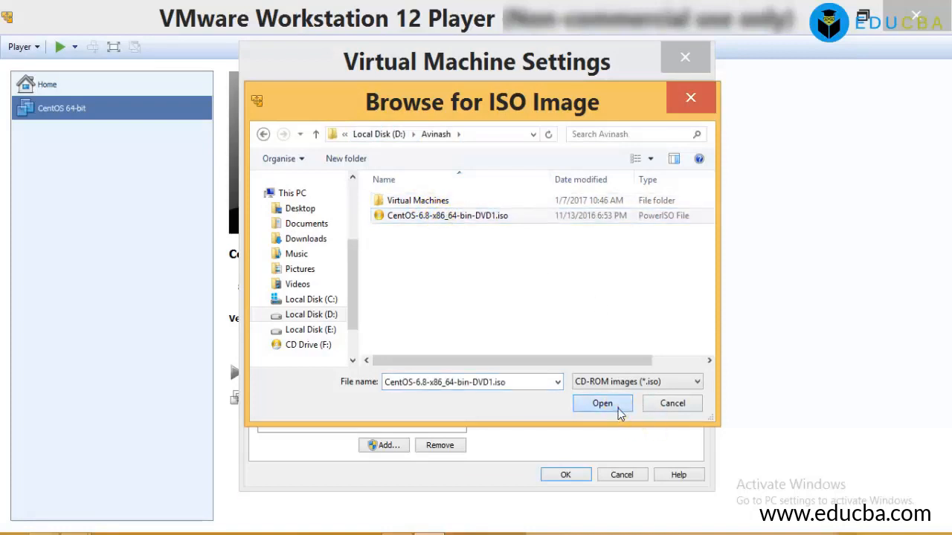
{"action": "left_click", "coordinate": [601, 403]}
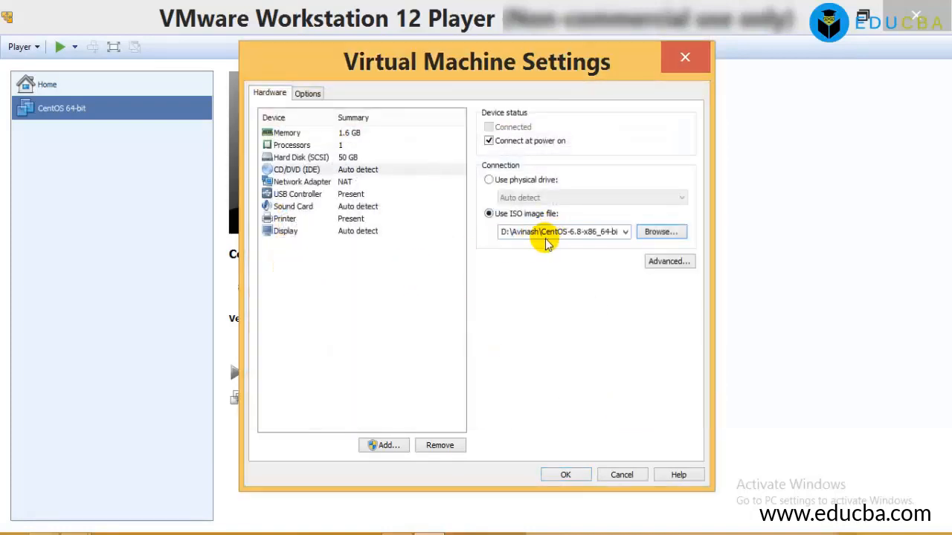
{"action": "mouse_move", "coordinate": [554, 302]}
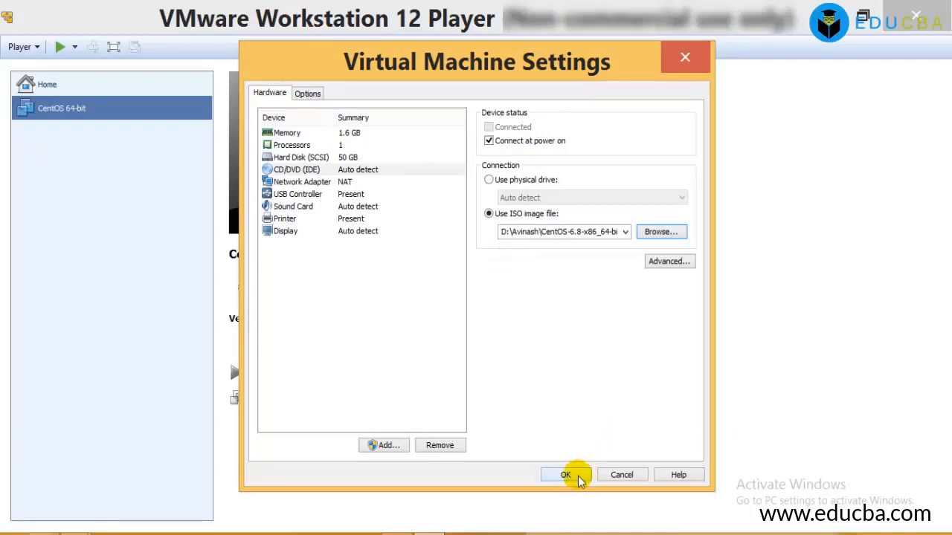
{"action": "left_click", "coordinate": [565, 475]}
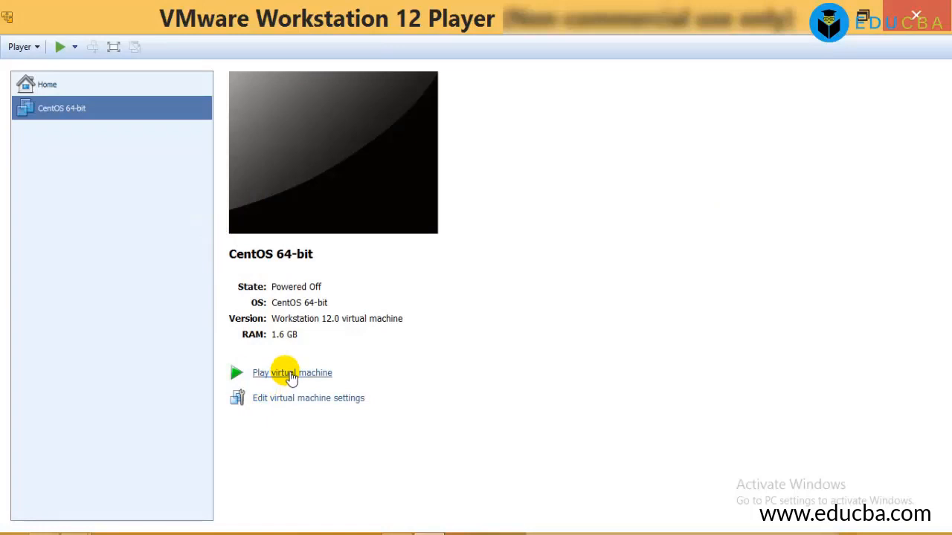
{"action": "mouse_move", "coordinate": [106, 261]}
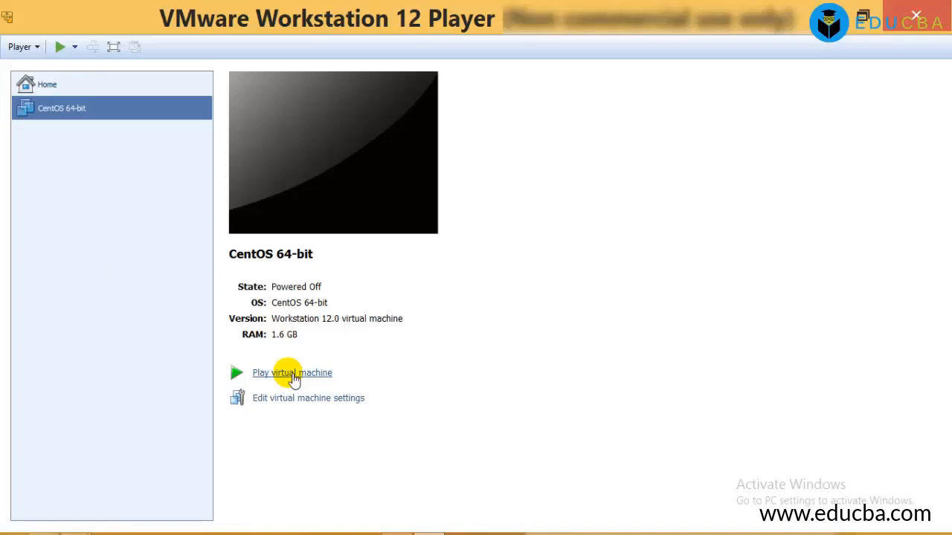
{"action": "left_click", "coordinate": [292, 373]}
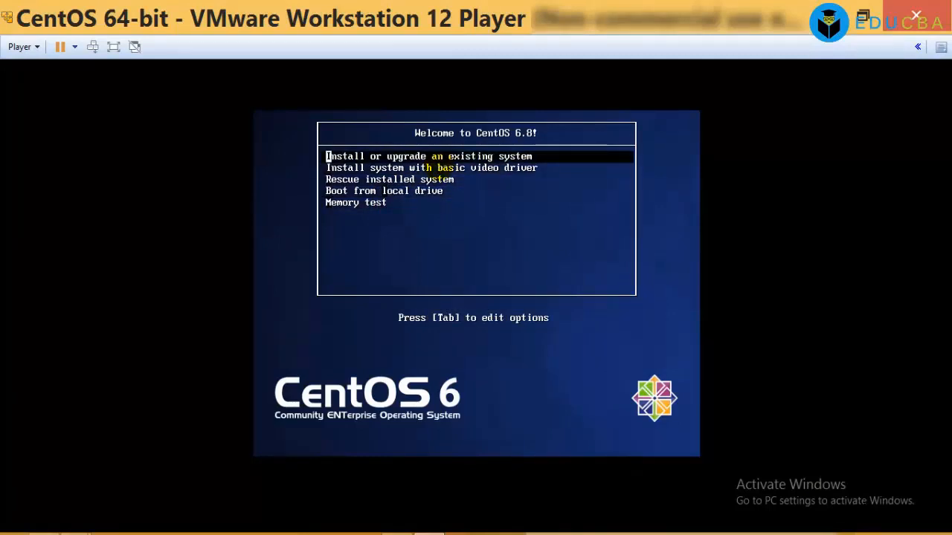
- Start 'Install or upgrade an existing system' from the CentOS boot menu
{"action": "key", "text": "Down"}
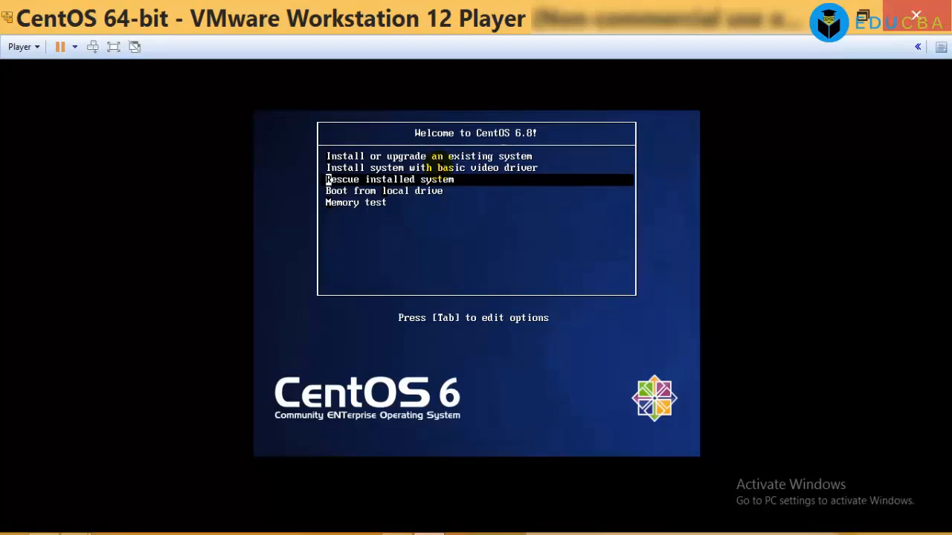
{"action": "key", "text": "Down"}
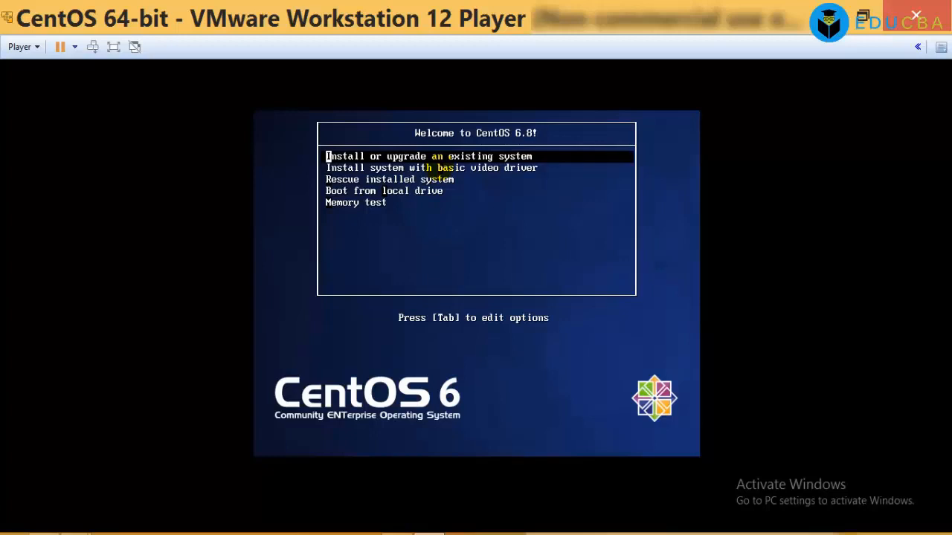
{"action": "key", "text": "Down"}
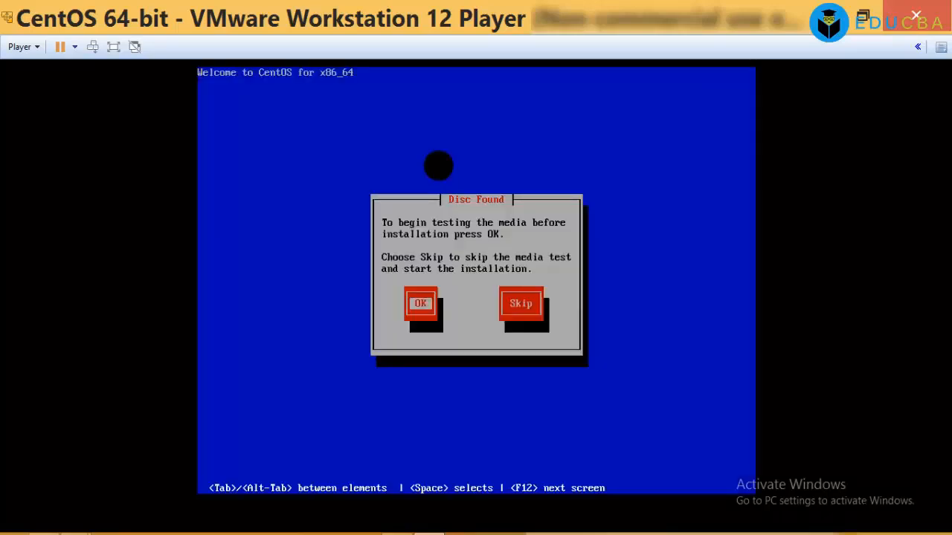
{"action": "key", "text": "Tab"}
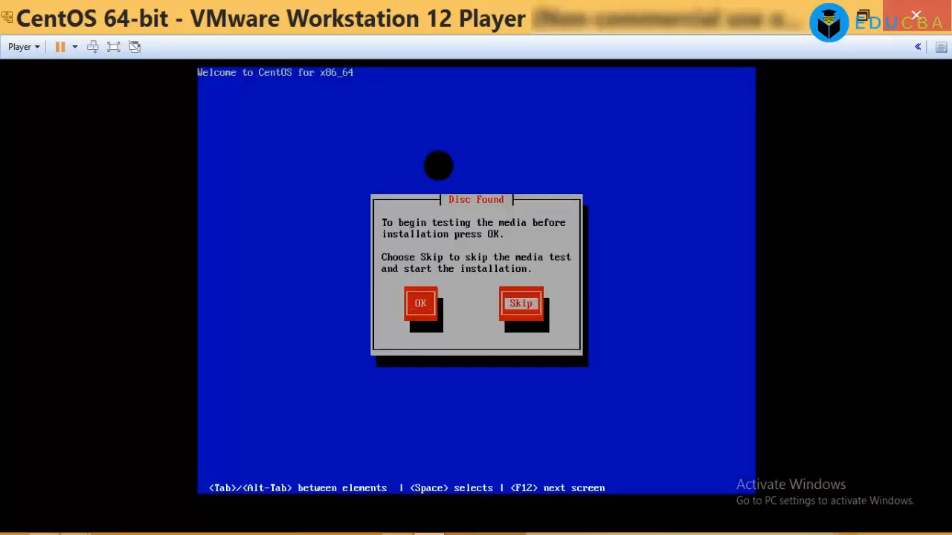
{"action": "key", "text": "Tab"}
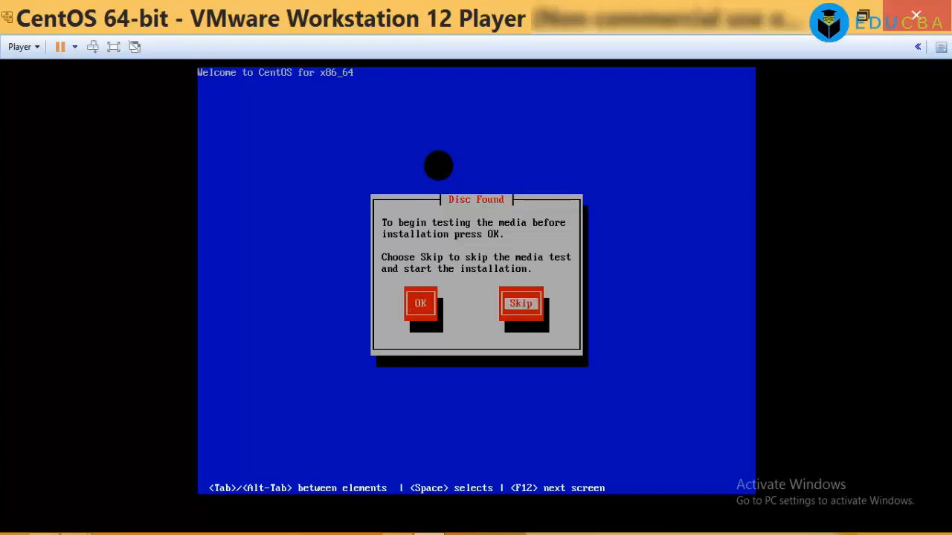
{"action": "left_click", "coordinate": [520, 304]}
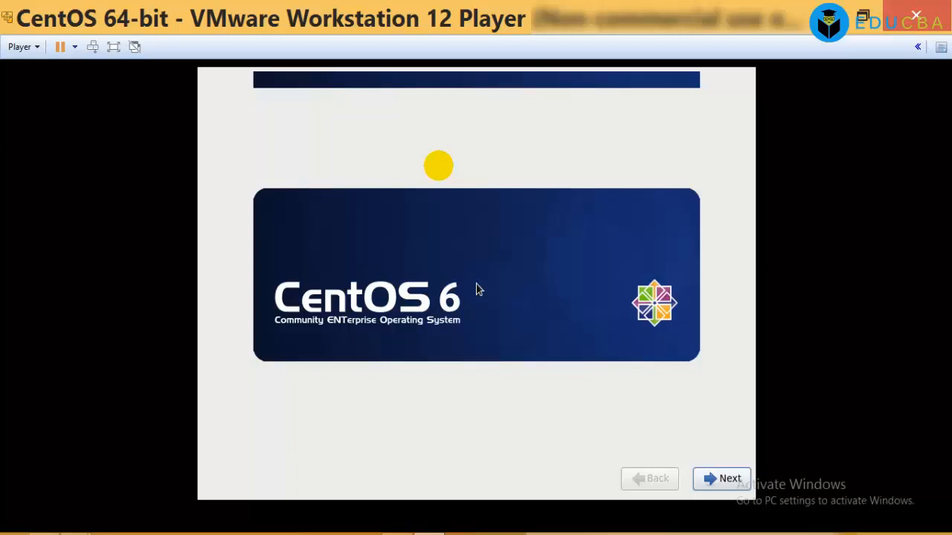
{"action": "mouse_move", "coordinate": [616, 419]}
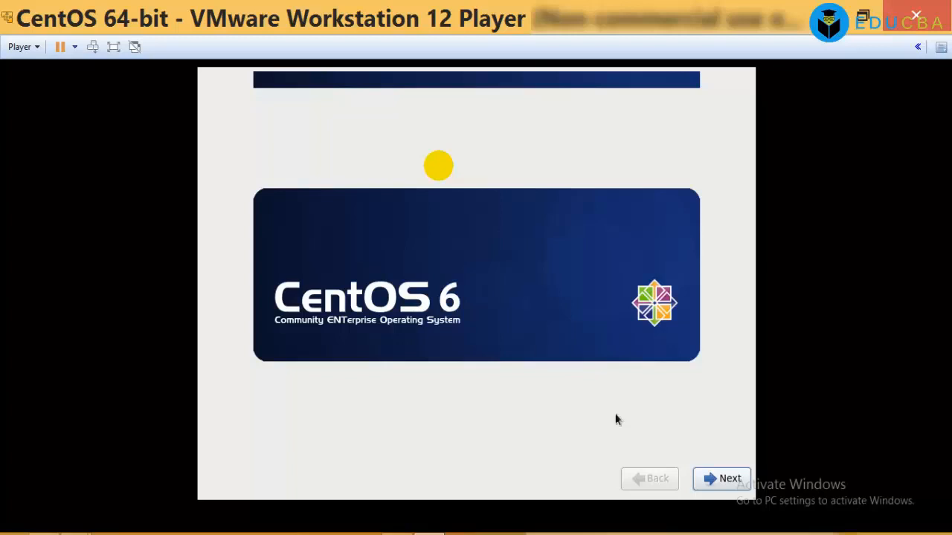
{"action": "mouse_move", "coordinate": [684, 451]}
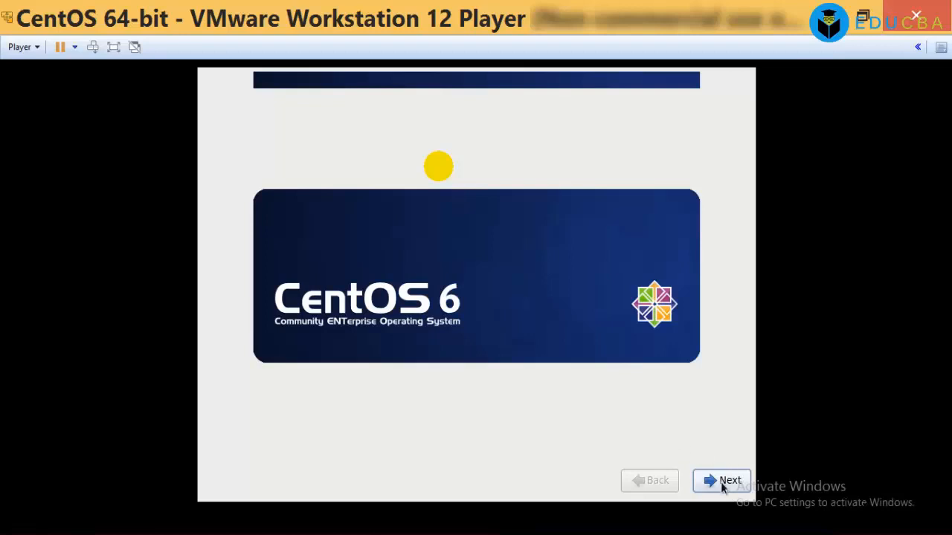
- Continue past the CentOS 6 graphical installer welcome screen
{"action": "left_click", "coordinate": [720, 480]}
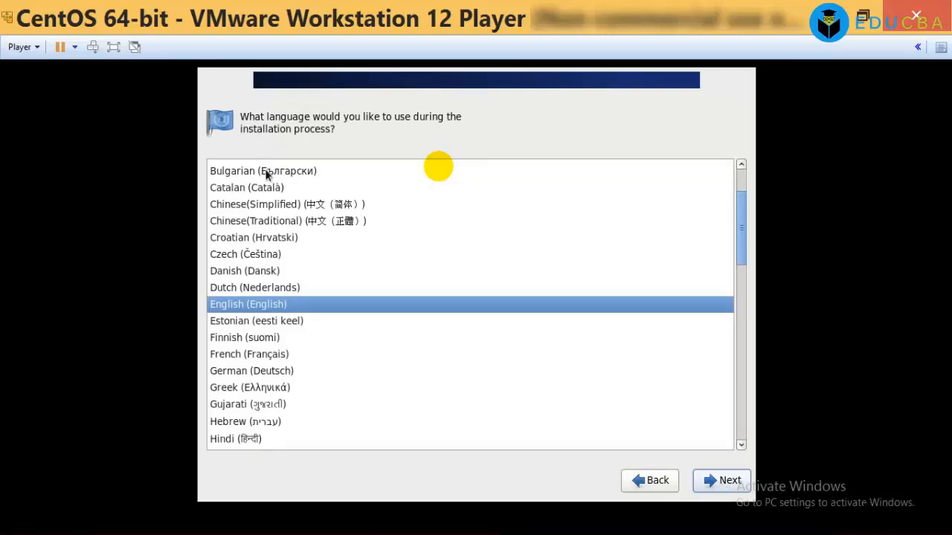
- Accept English (English) as the installation language
{"action": "scroll", "scroll_direction": "down", "scroll_amount": 3}
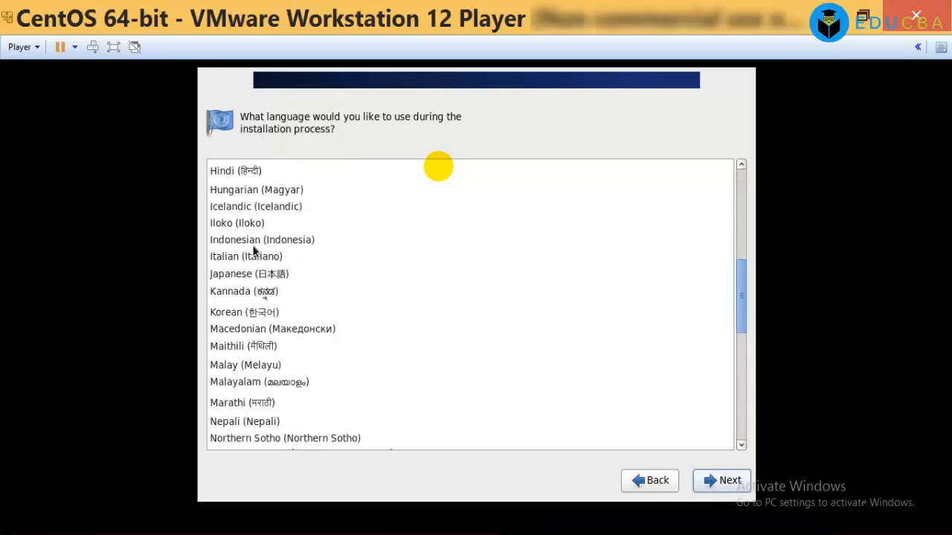
{"action": "scroll", "scroll_direction": "down", "scroll_amount": 3}
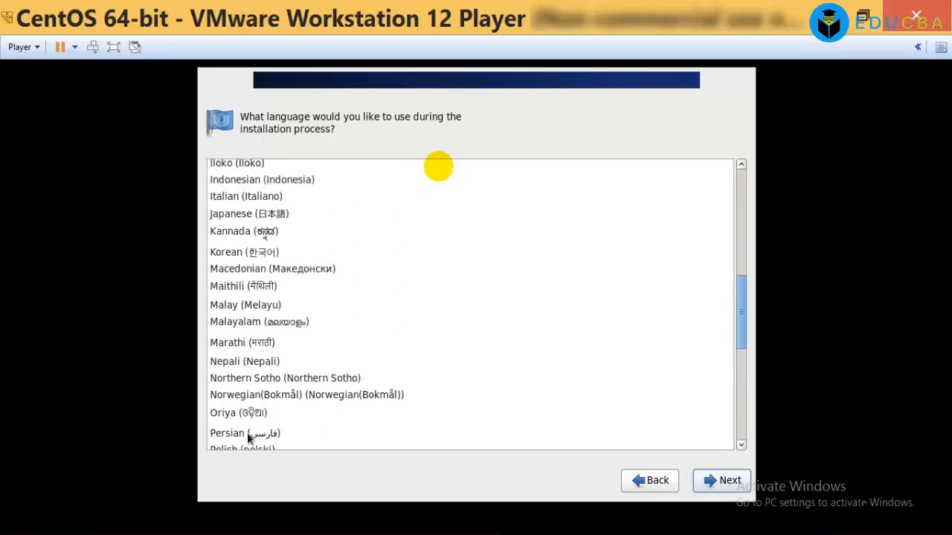
{"action": "scroll", "scroll_direction": "up", "scroll_amount": 3}
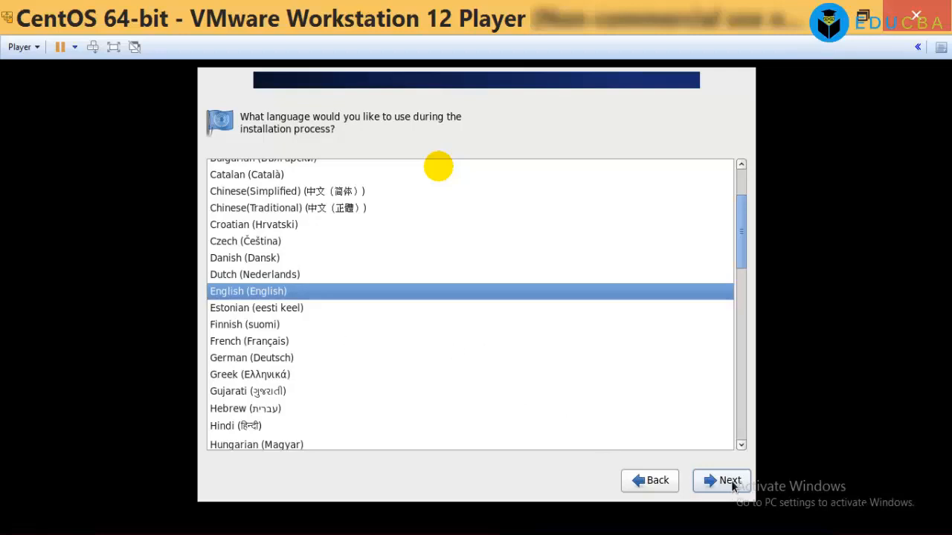
{"action": "left_click", "coordinate": [720, 481]}
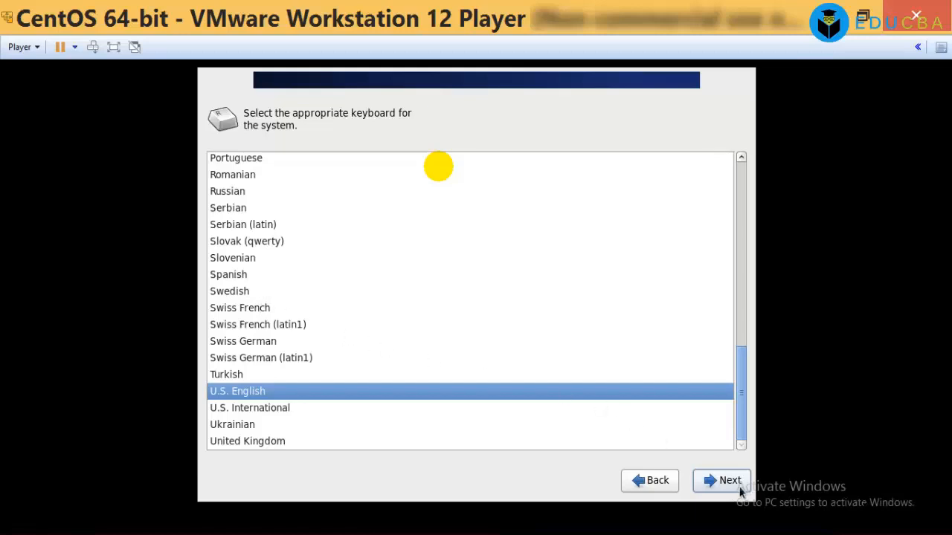
{"action": "mouse_move", "coordinate": [736, 491]}
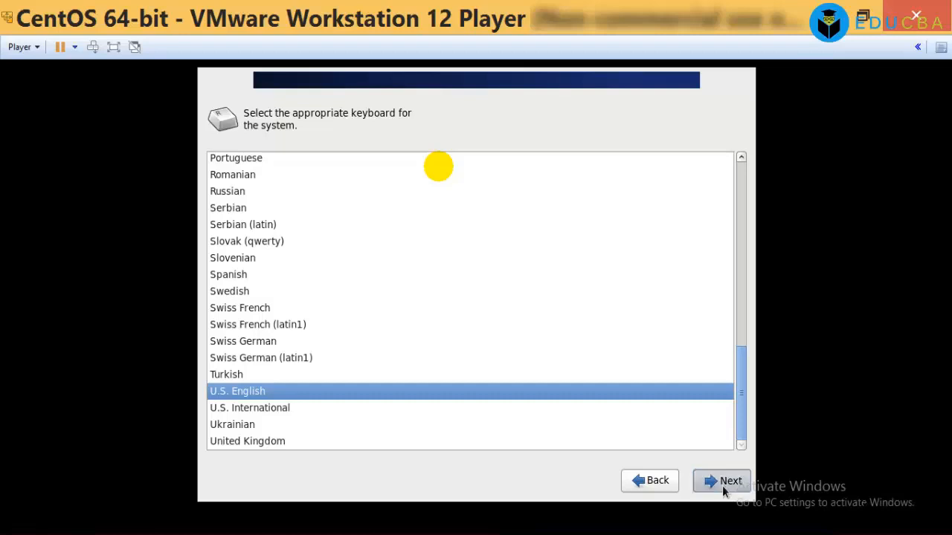
- Accept the U.S. English keyboard layout
{"action": "left_click", "coordinate": [721, 480]}
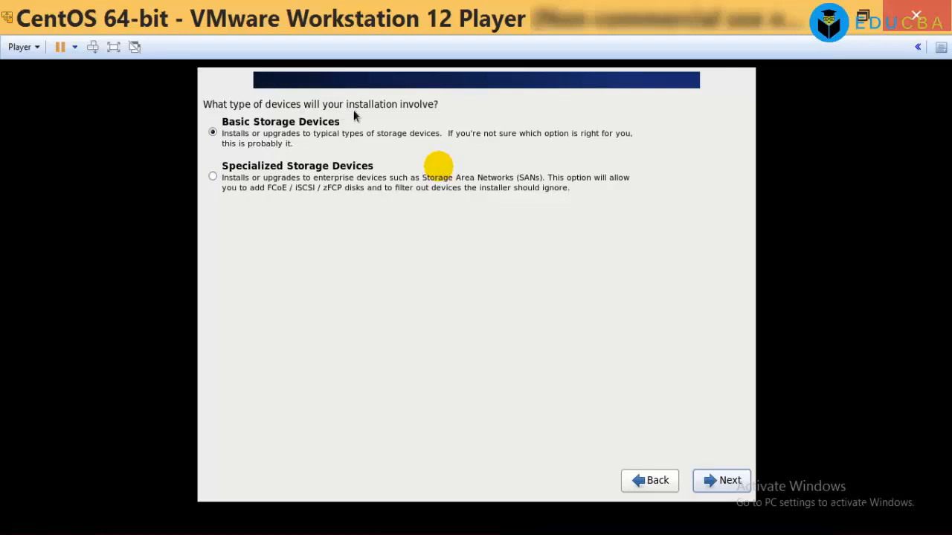
{"action": "mouse_move", "coordinate": [444, 268]}
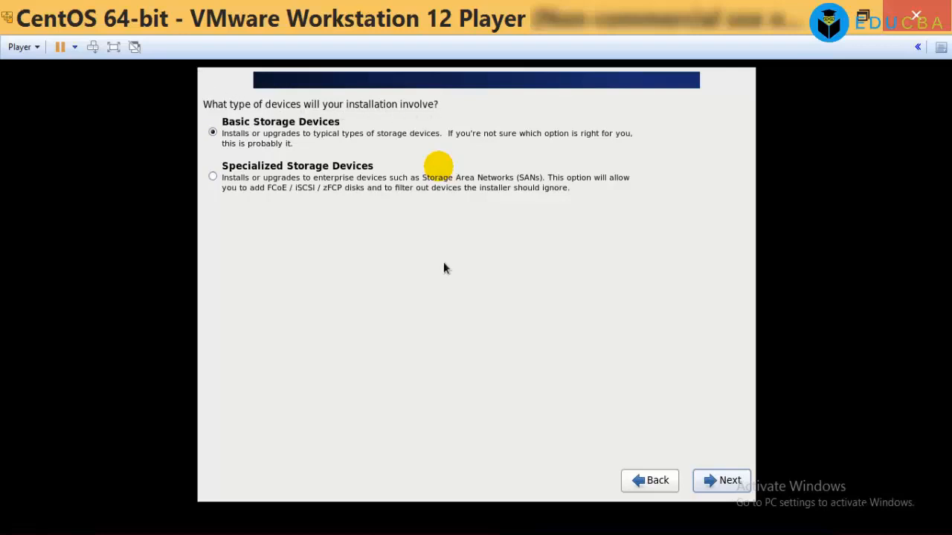
{"action": "mouse_move", "coordinate": [372, 311]}
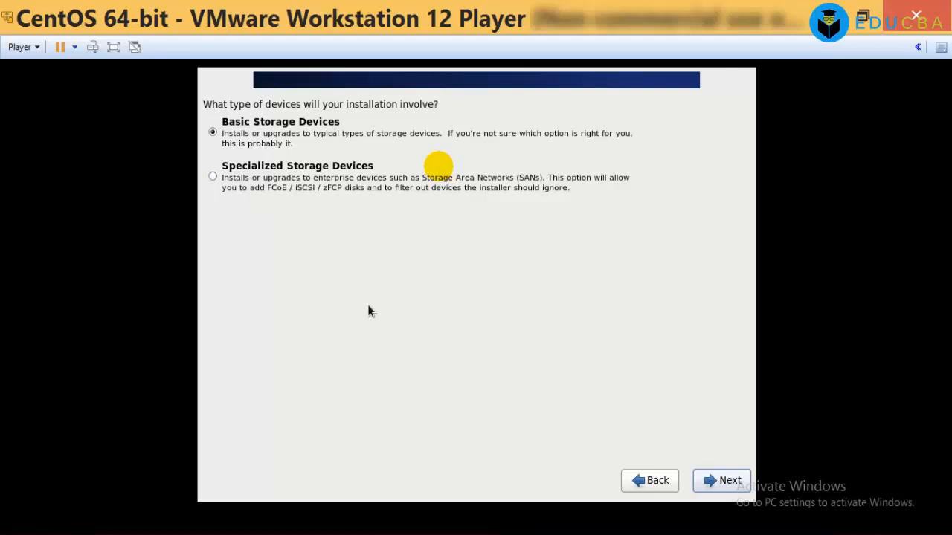
{"action": "mouse_move", "coordinate": [365, 314]}
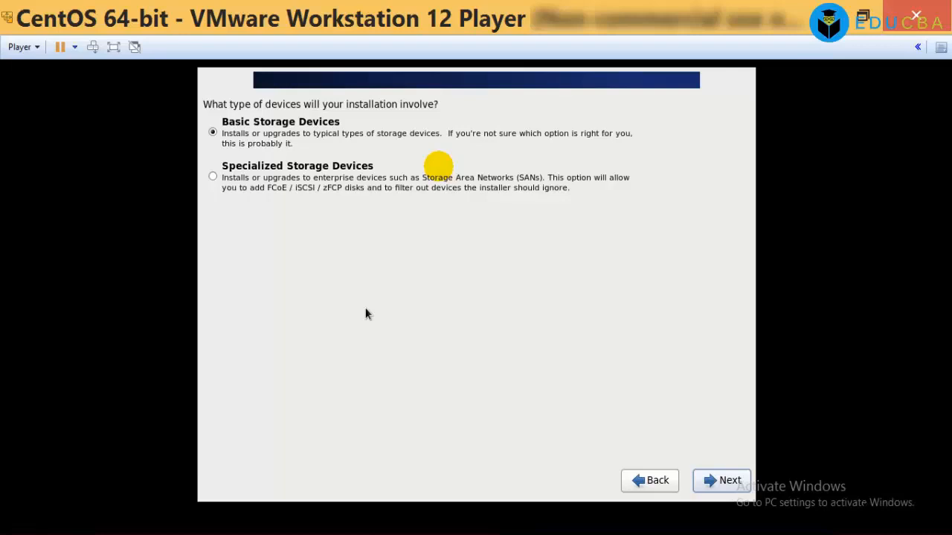
{"action": "mouse_move", "coordinate": [256, 231]}
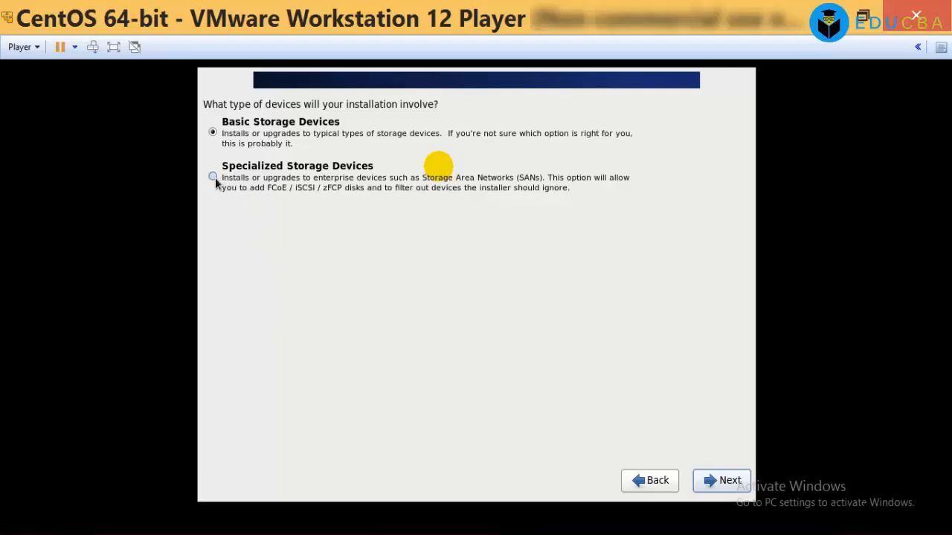
- Select Specialized Storage Devices as the installation storage type
{"action": "left_click", "coordinate": [213, 177]}
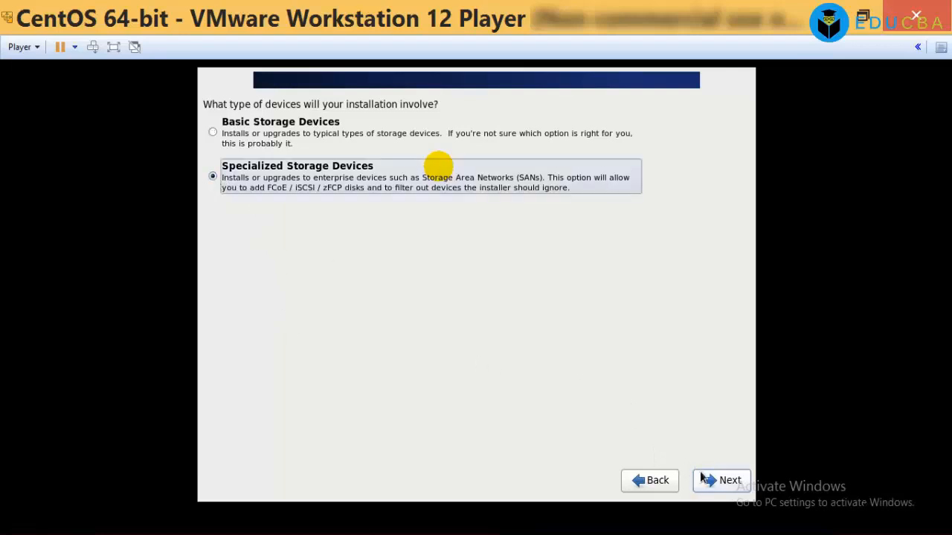
{"action": "left_click", "coordinate": [720, 480]}
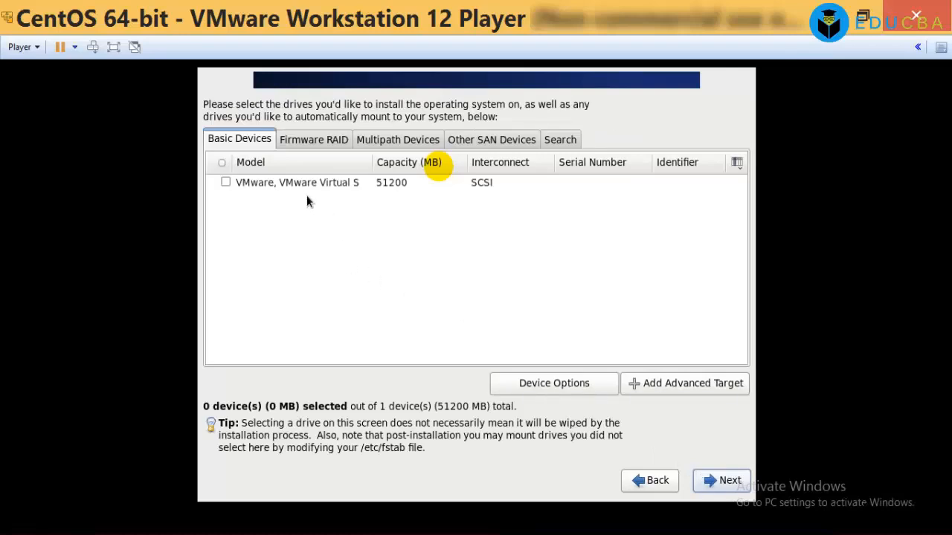
{"action": "left_click", "coordinate": [313, 139]}
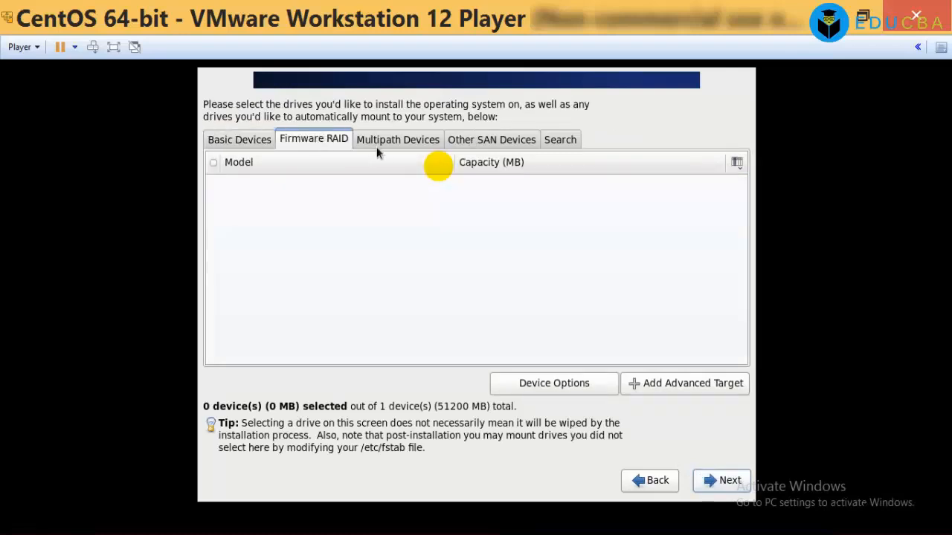
{"action": "left_click", "coordinate": [239, 139]}
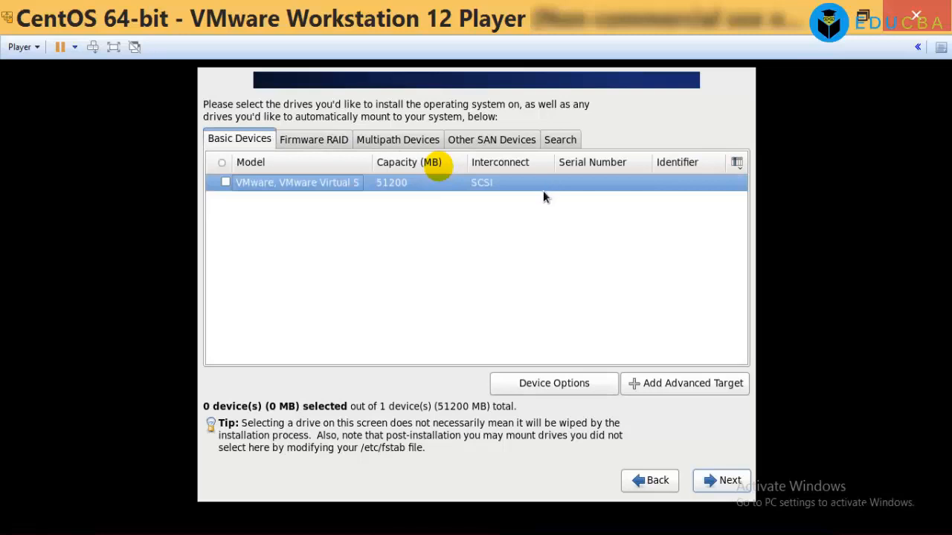
{"action": "mouse_move", "coordinate": [554, 281]}
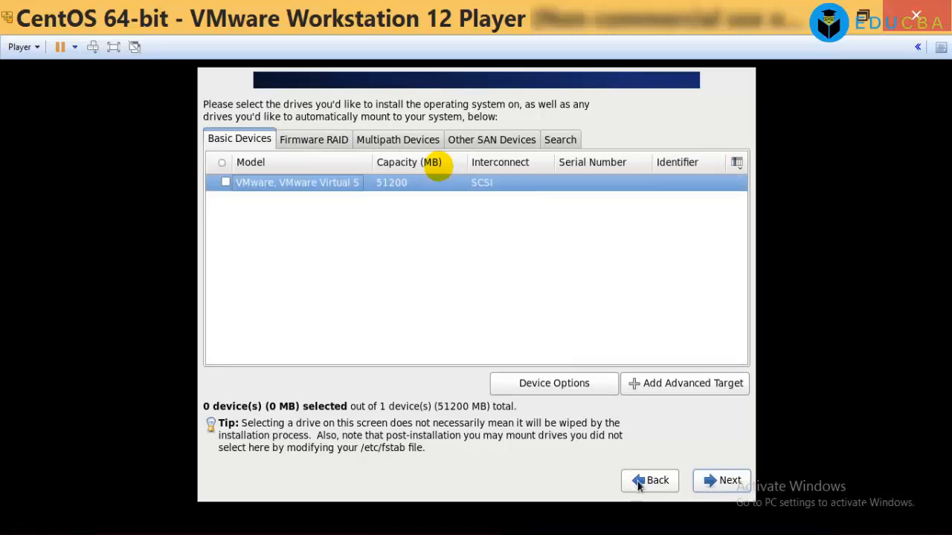
{"action": "mouse_move", "coordinate": [540, 411]}
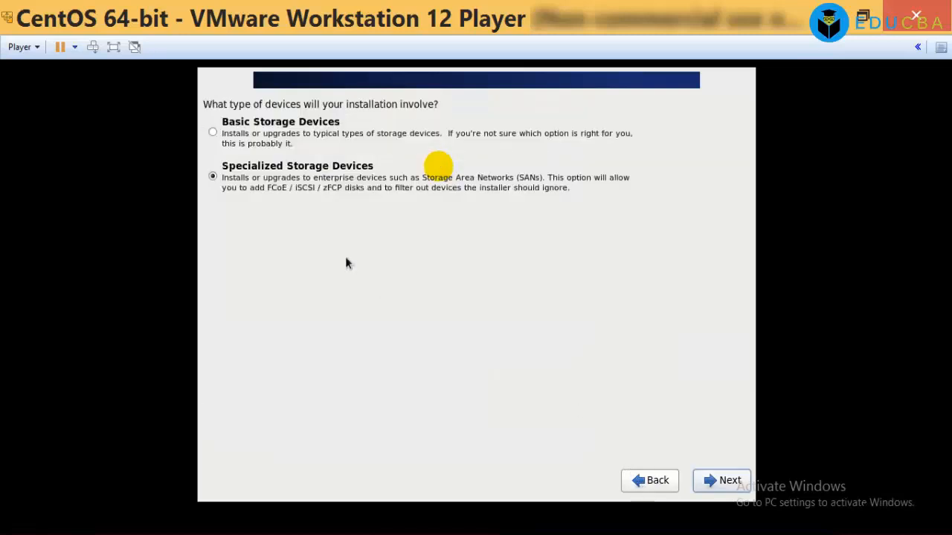
- Choose Basic Storage Devices and discard any data on the virtual disk
{"action": "left_click", "coordinate": [213, 131]}
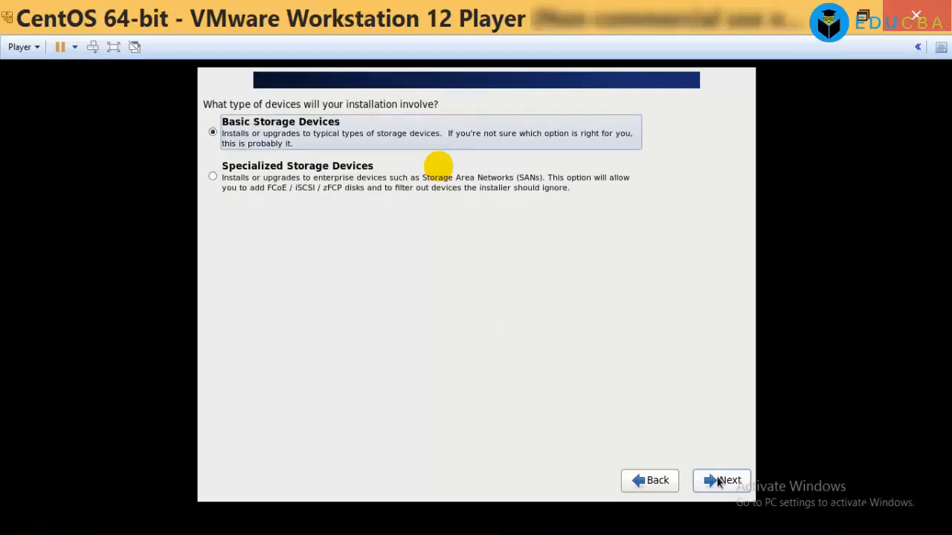
{"action": "left_click", "coordinate": [720, 480]}
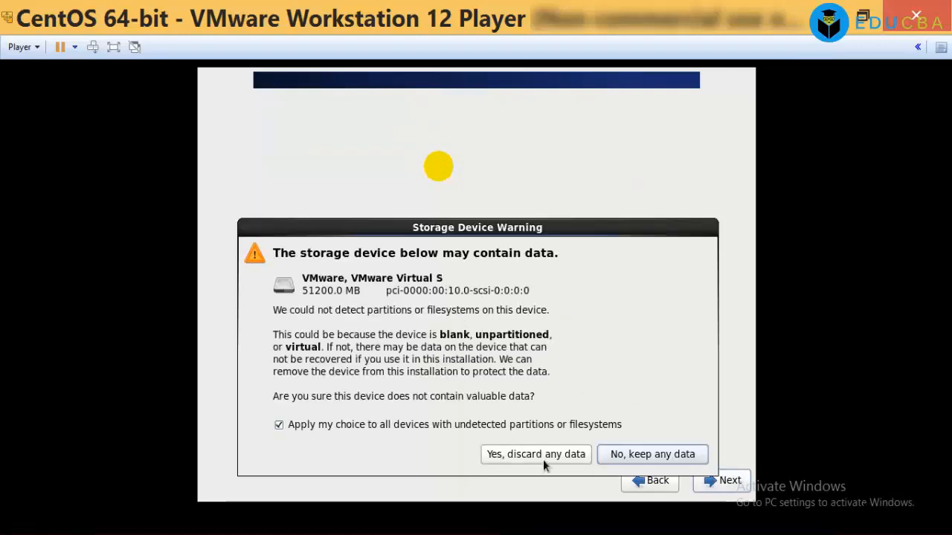
{"action": "mouse_move", "coordinate": [470, 285]}
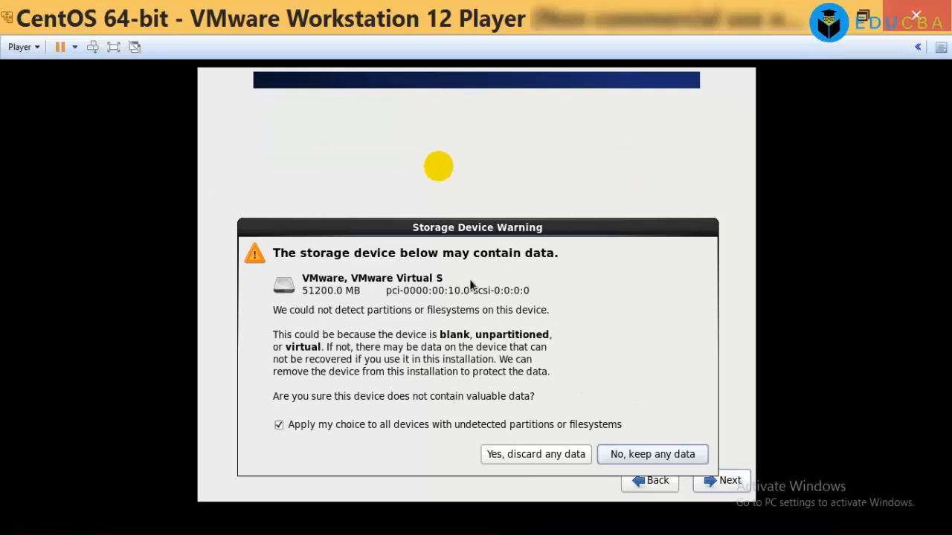
{"action": "mouse_move", "coordinate": [312, 293]}
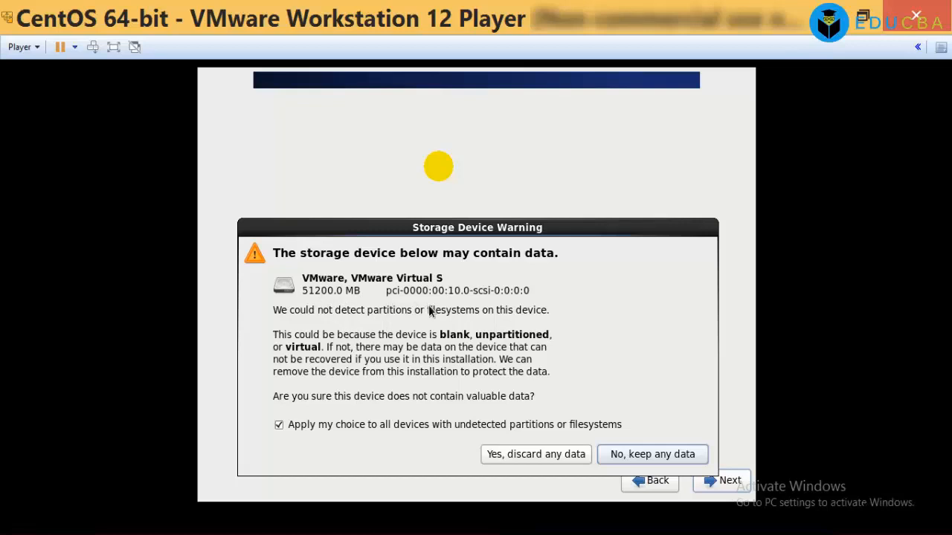
{"action": "mouse_move", "coordinate": [317, 419]}
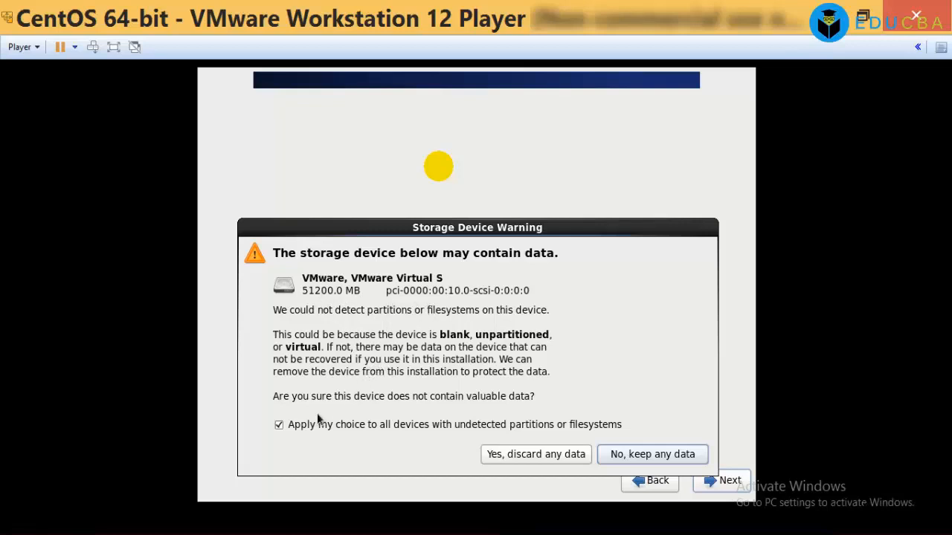
{"action": "left_click", "coordinate": [279, 425]}
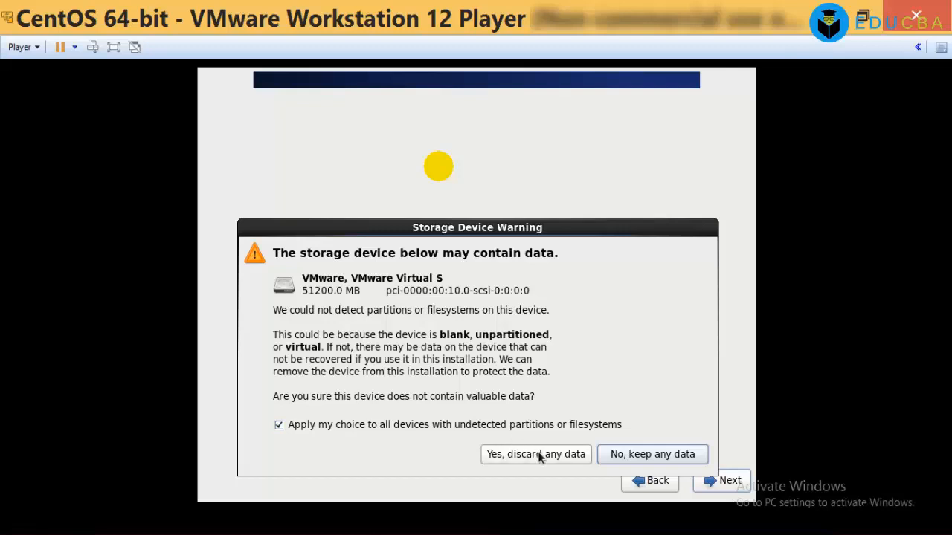
{"action": "left_click", "coordinate": [535, 454]}
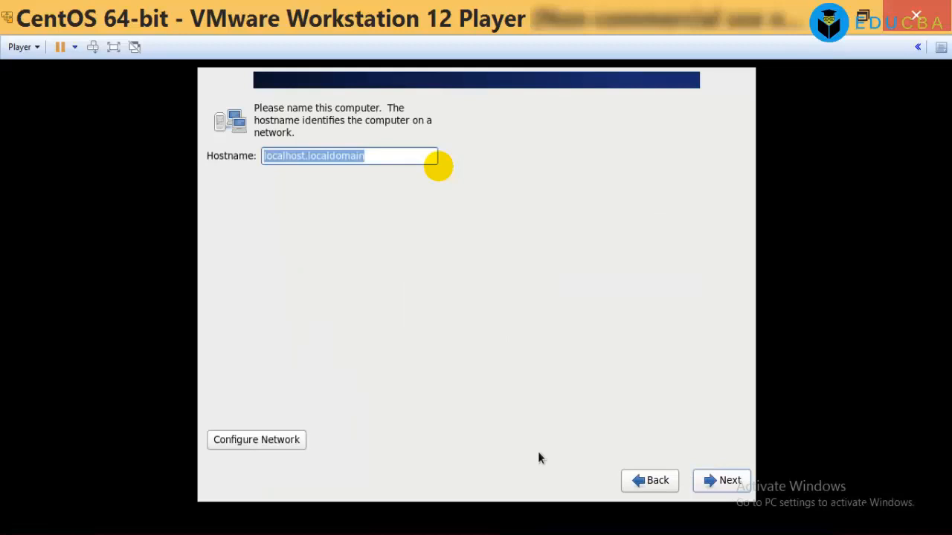
{"action": "mouse_move", "coordinate": [442, 425]}
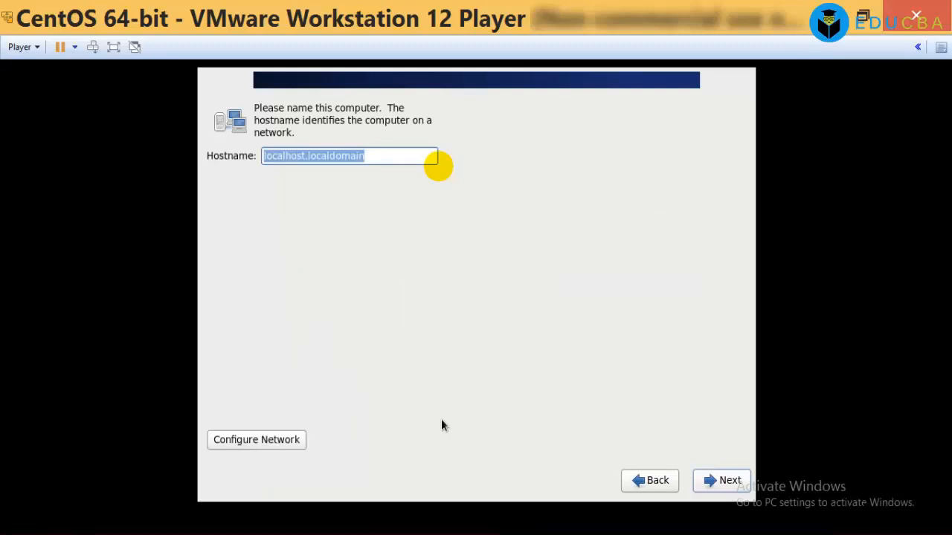
- Revisit the storage step and confirm discarding the disk data again, keeping localhost.localdomain
{"action": "left_click", "coordinate": [720, 480]}
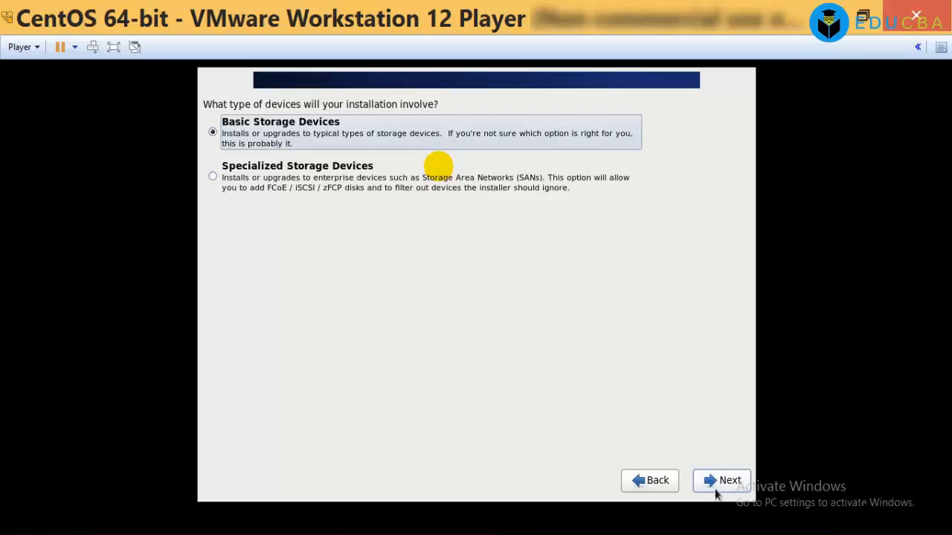
{"action": "left_click", "coordinate": [720, 479]}
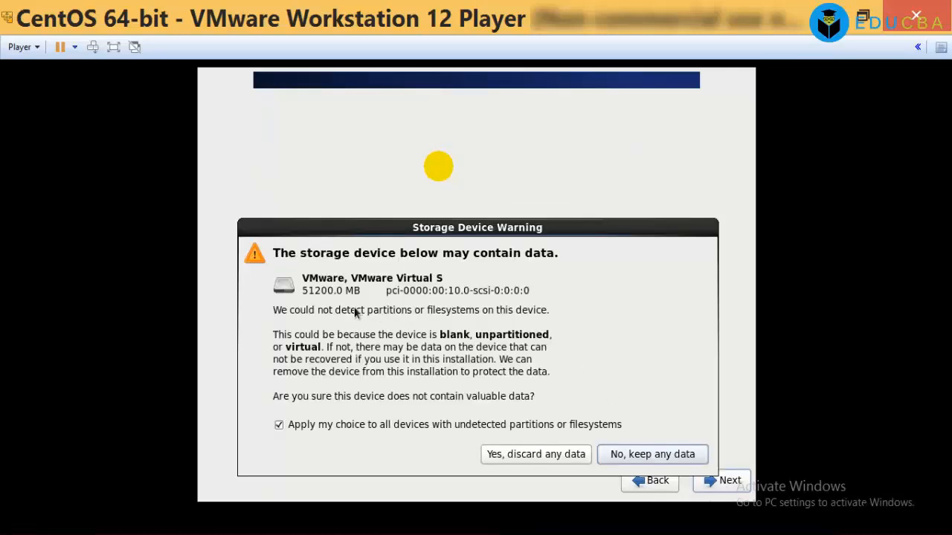
{"action": "mouse_move", "coordinate": [312, 374]}
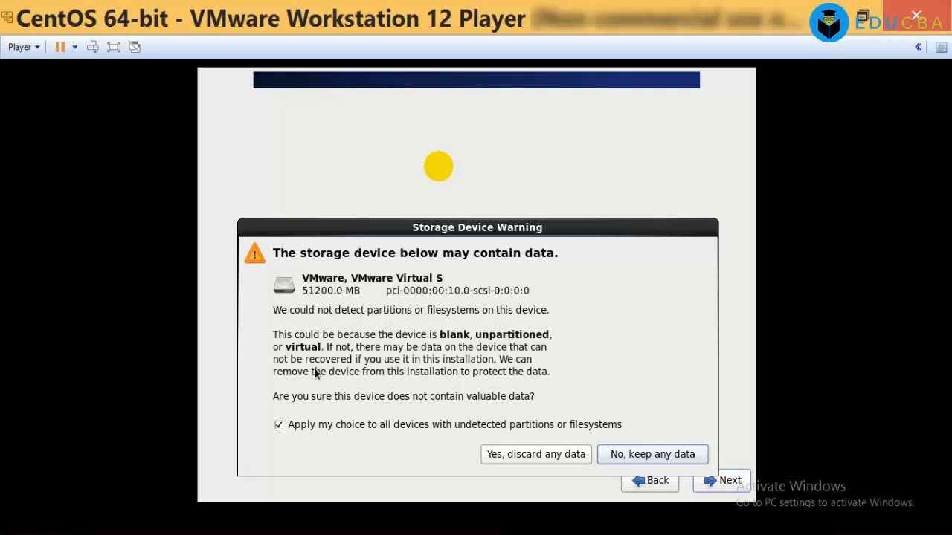
{"action": "mouse_move", "coordinate": [319, 290]}
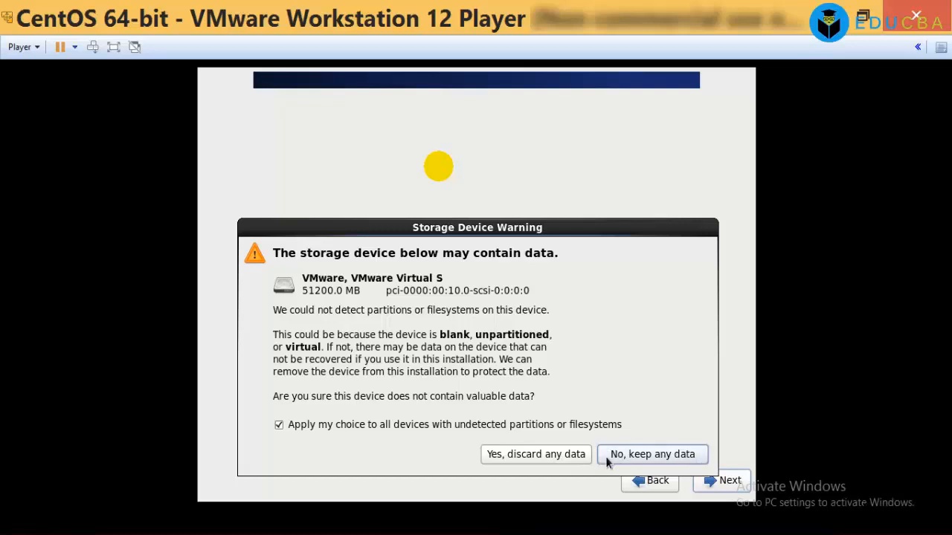
{"action": "mouse_move", "coordinate": [559, 465]}
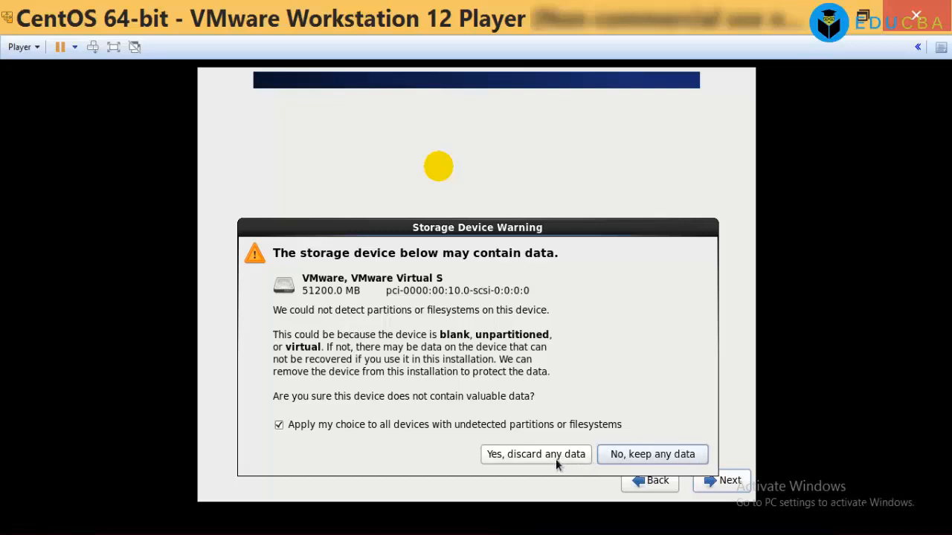
{"action": "left_click", "coordinate": [535, 454]}
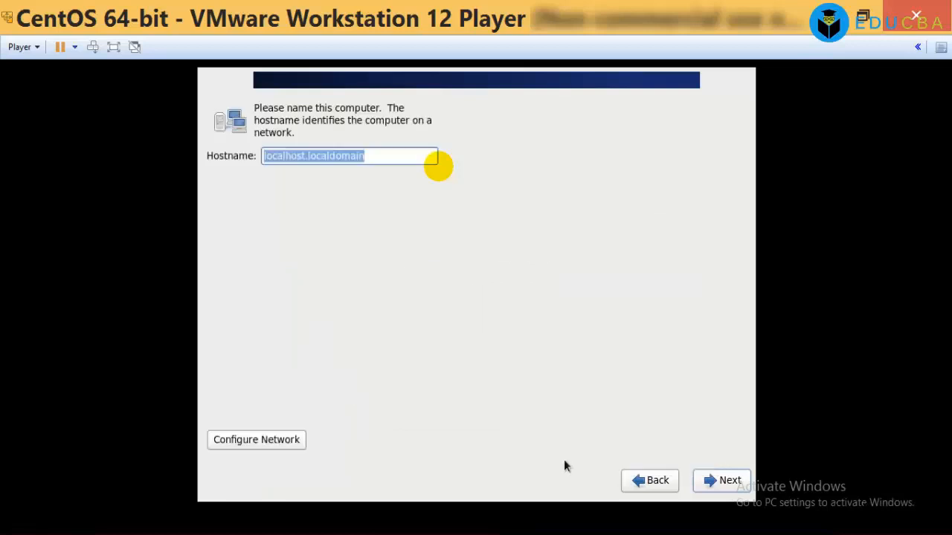
{"action": "mouse_move", "coordinate": [611, 408]}
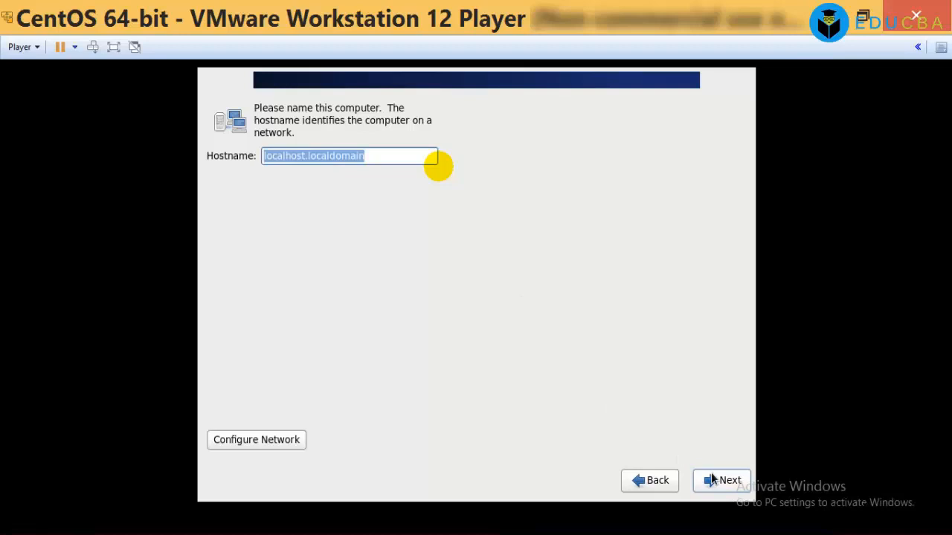
- Keep hostname localhost.localdomain and select Asia/Kolkata as the time zone
{"action": "left_click", "coordinate": [720, 480]}
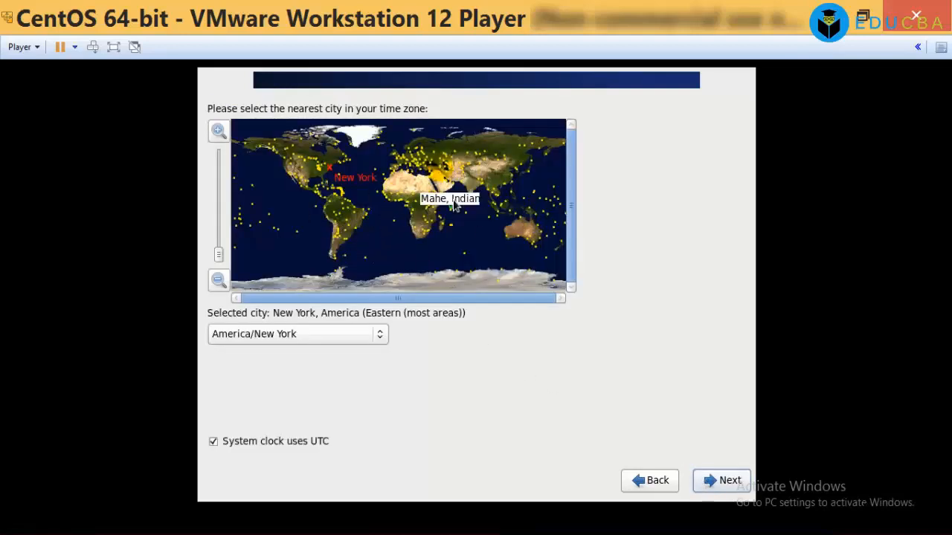
{"action": "mouse_move", "coordinate": [472, 197]}
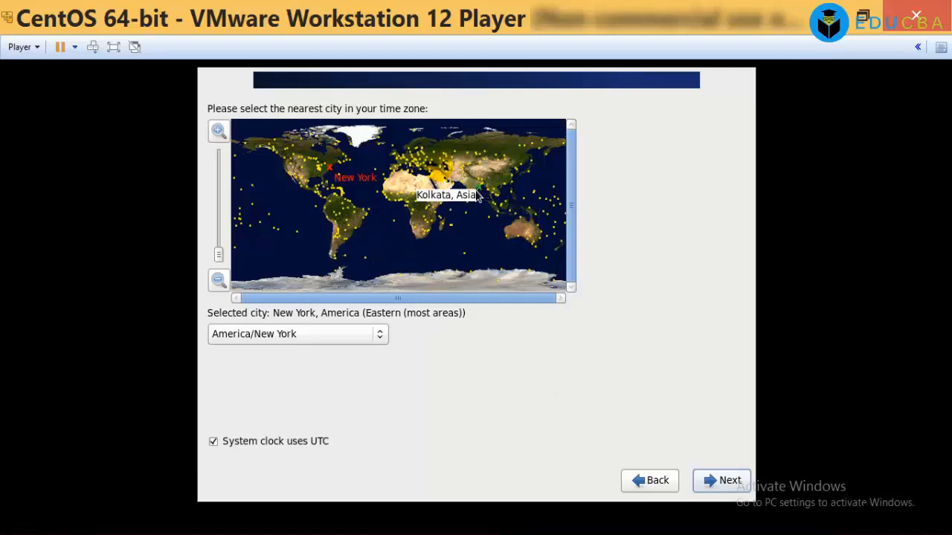
{"action": "mouse_move", "coordinate": [476, 195]}
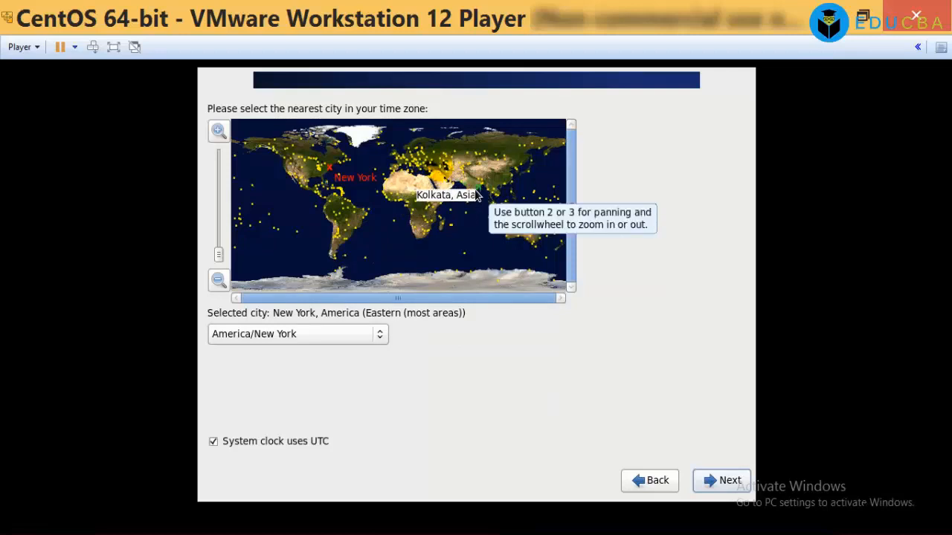
{"action": "left_click", "coordinate": [462, 191]}
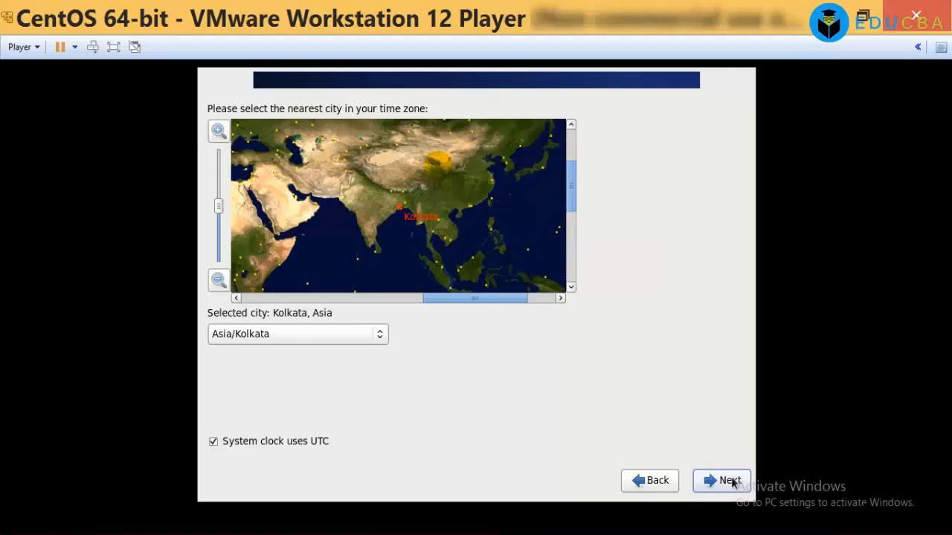
{"action": "left_click", "coordinate": [721, 480]}
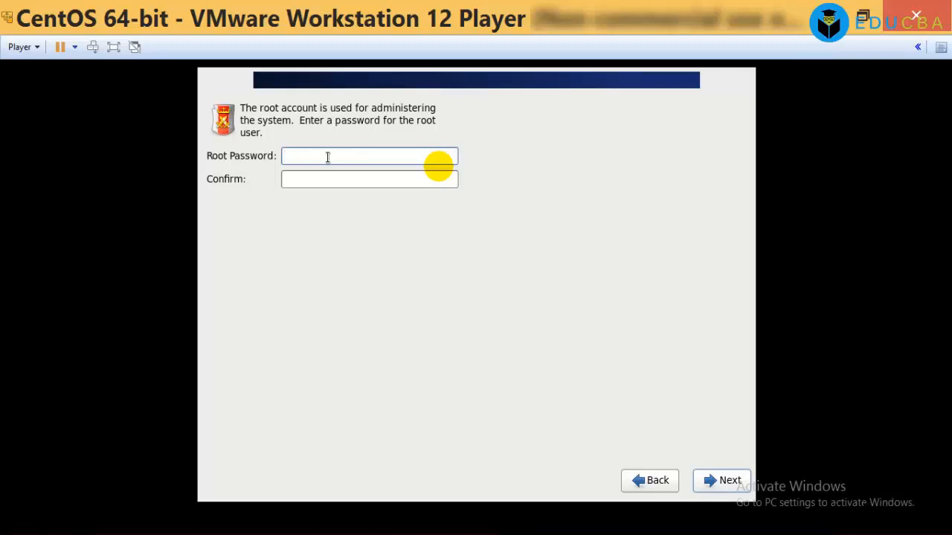
- Enter and confirm the root password, then submit it
{"action": "left_click", "coordinate": [342, 155]}
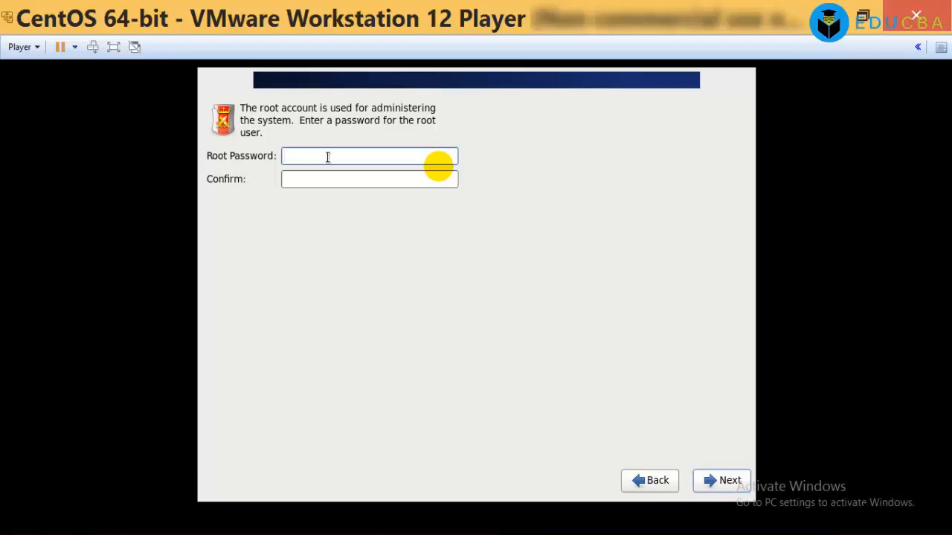
{"action": "left_click", "coordinate": [327, 156]}
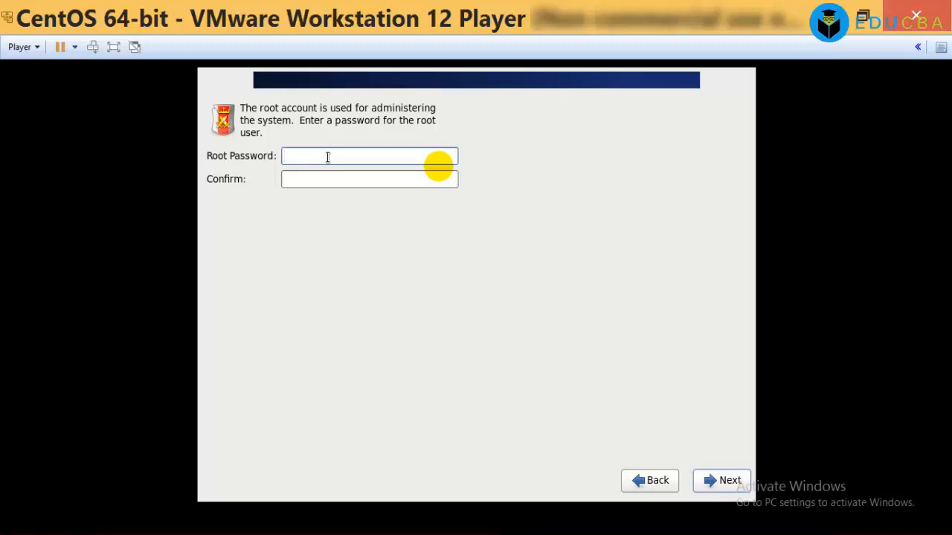
{"action": "left_click", "coordinate": [327, 156]}
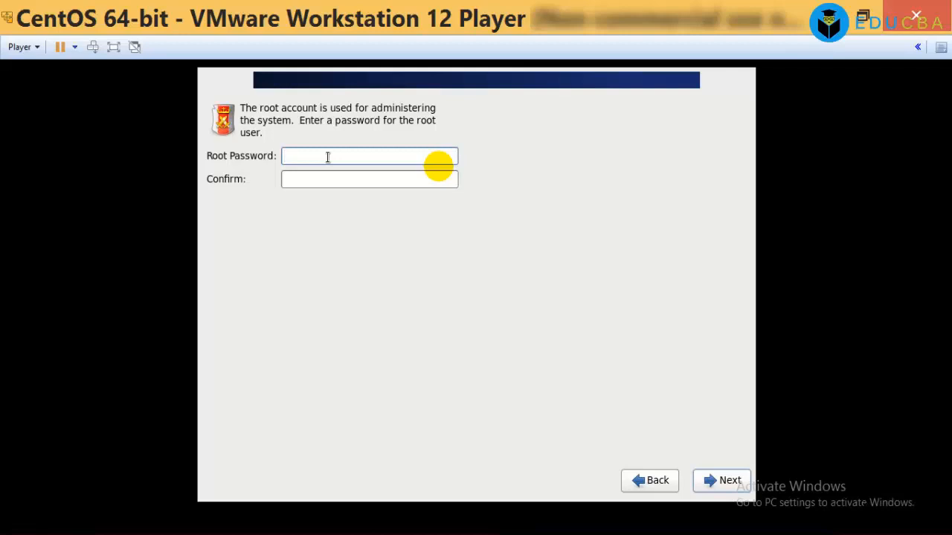
{"action": "left_click", "coordinate": [350, 156]}
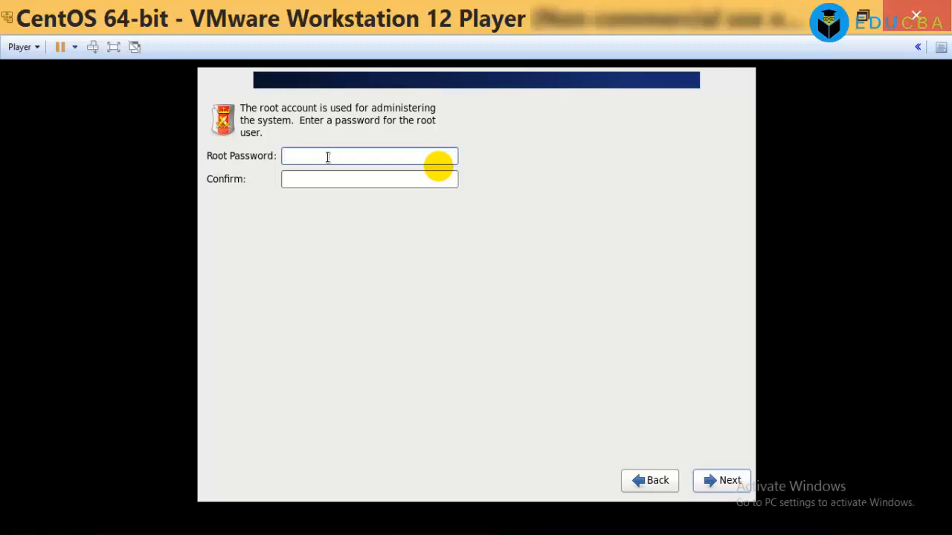
{"action": "left_click", "coordinate": [327, 157]}
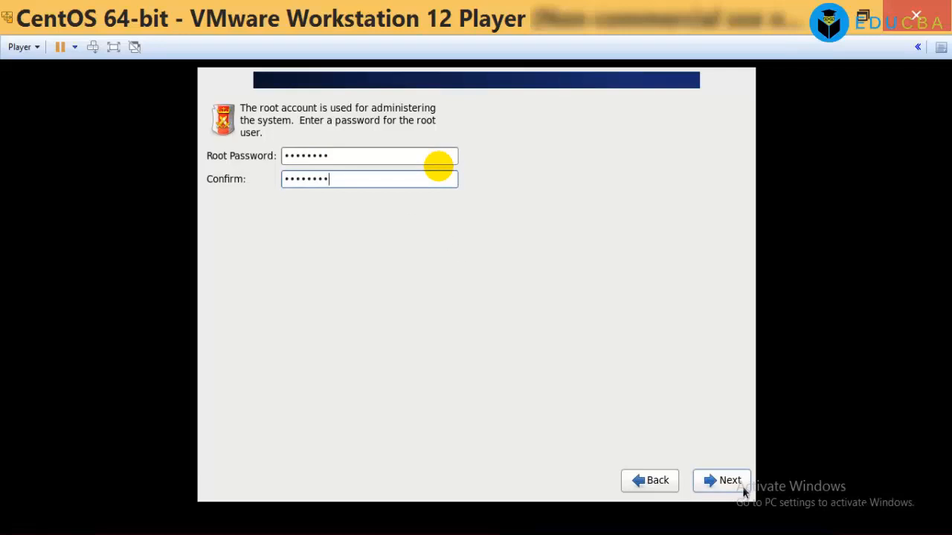
{"action": "mouse_move", "coordinate": [725, 484]}
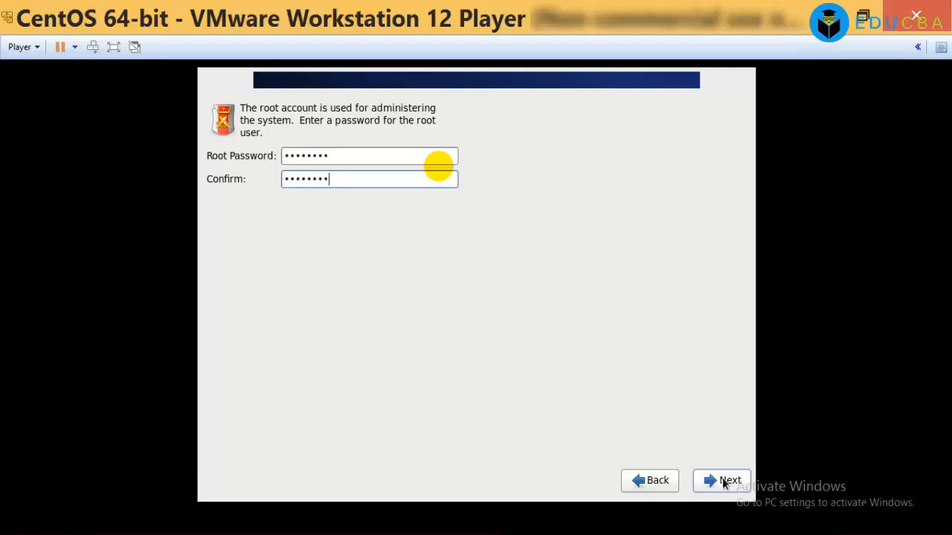
{"action": "left_click", "coordinate": [720, 480]}
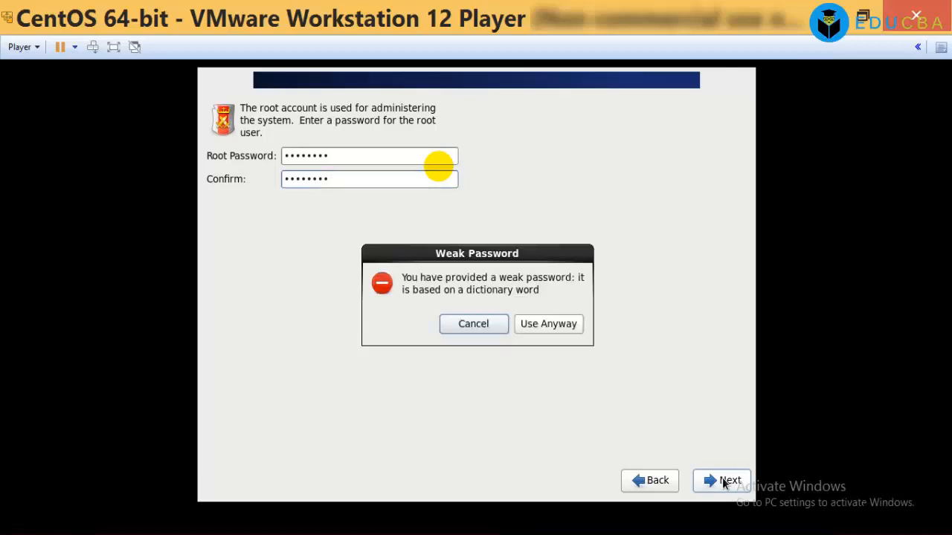
{"action": "mouse_move", "coordinate": [502, 292]}
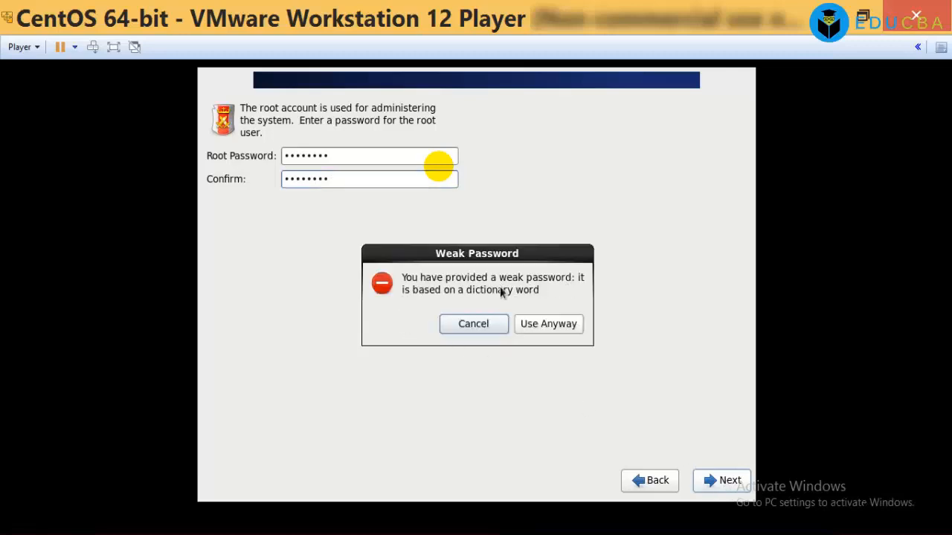
{"action": "mouse_move", "coordinate": [504, 302]}
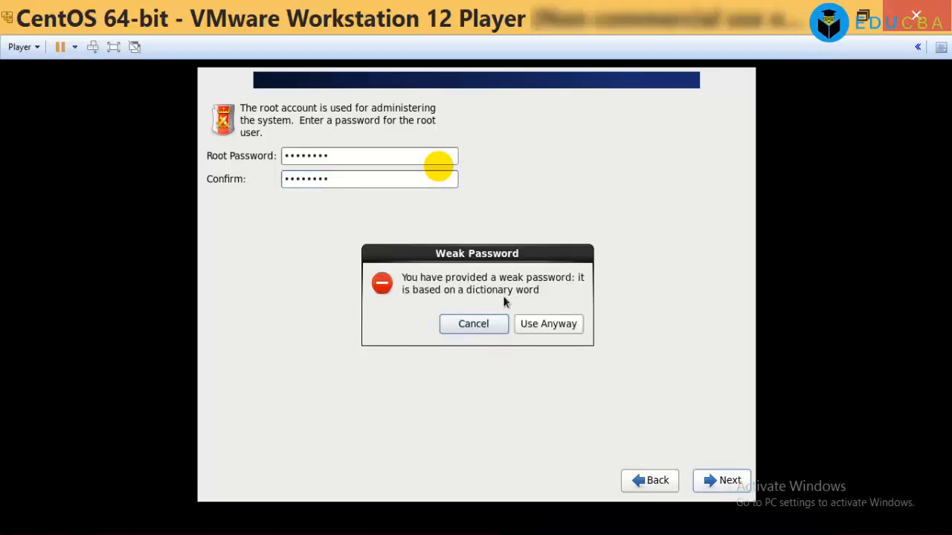
{"action": "mouse_move", "coordinate": [543, 329]}
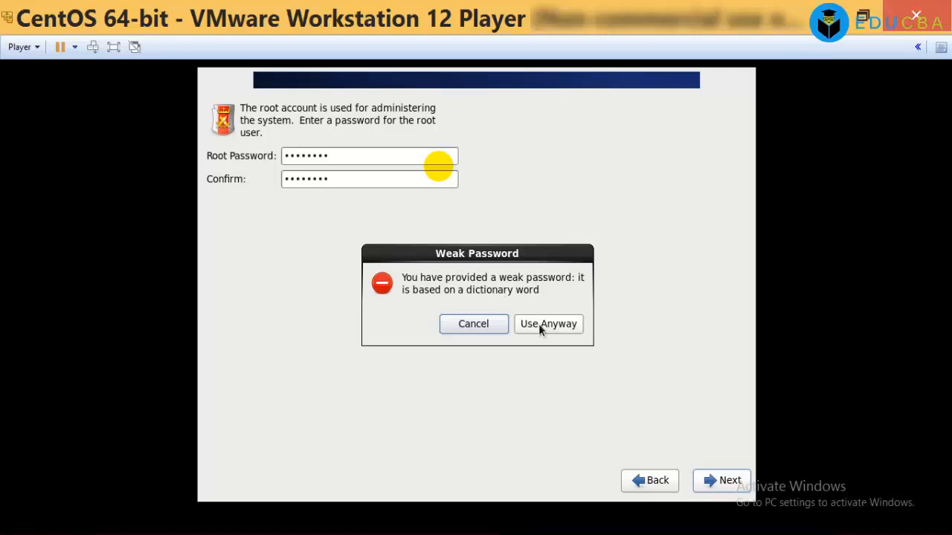
- Use the weak root password anyway and select Create Custom Layout
{"action": "left_click", "coordinate": [547, 323]}
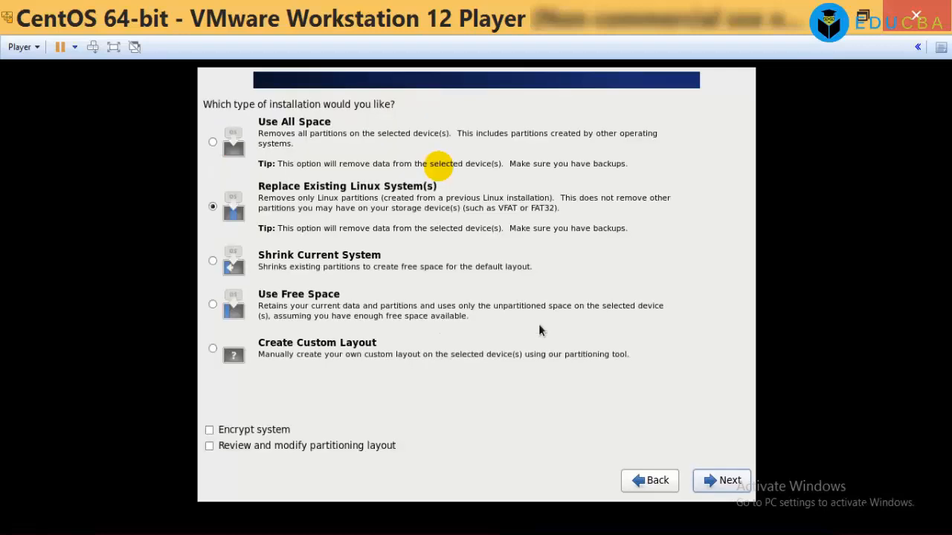
{"action": "mouse_move", "coordinate": [301, 115]}
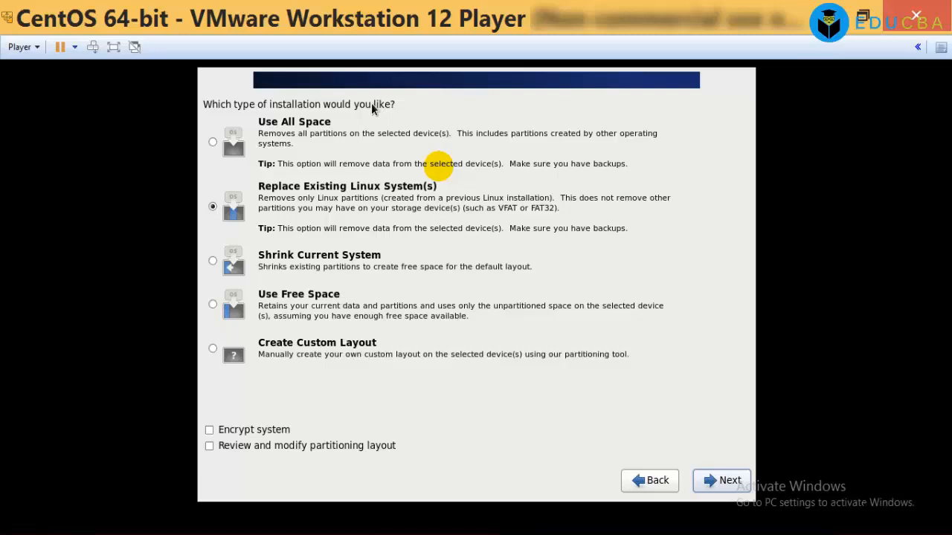
{"action": "mouse_move", "coordinate": [208, 159]}
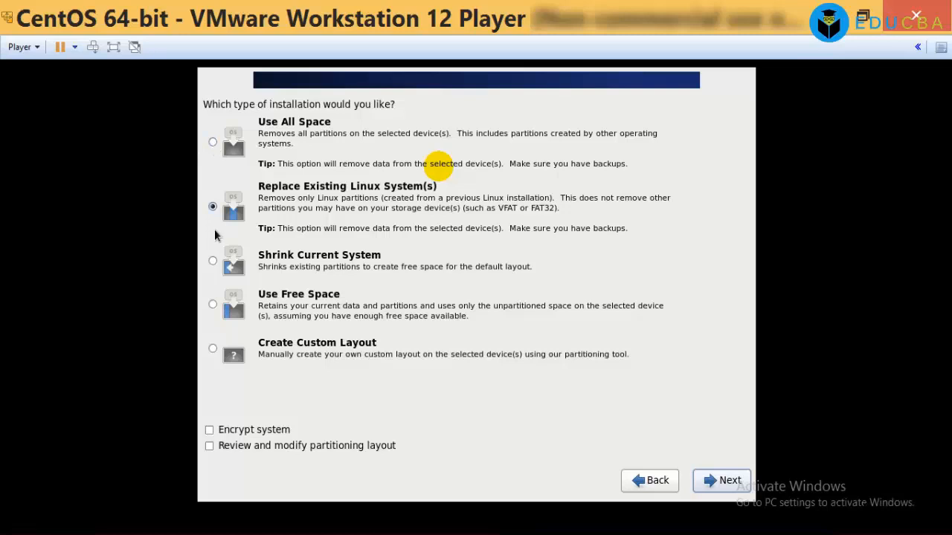
{"action": "mouse_move", "coordinate": [366, 194]}
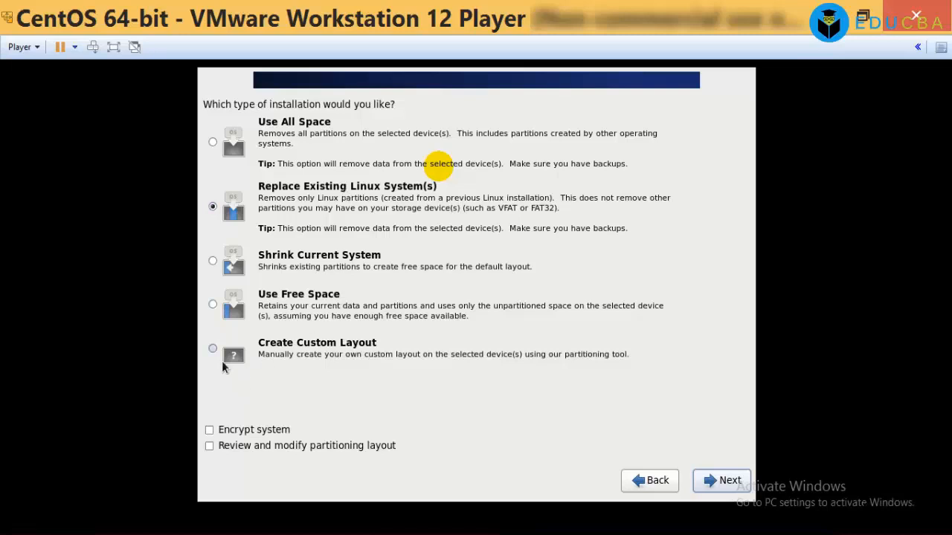
{"action": "left_click", "coordinate": [212, 348]}
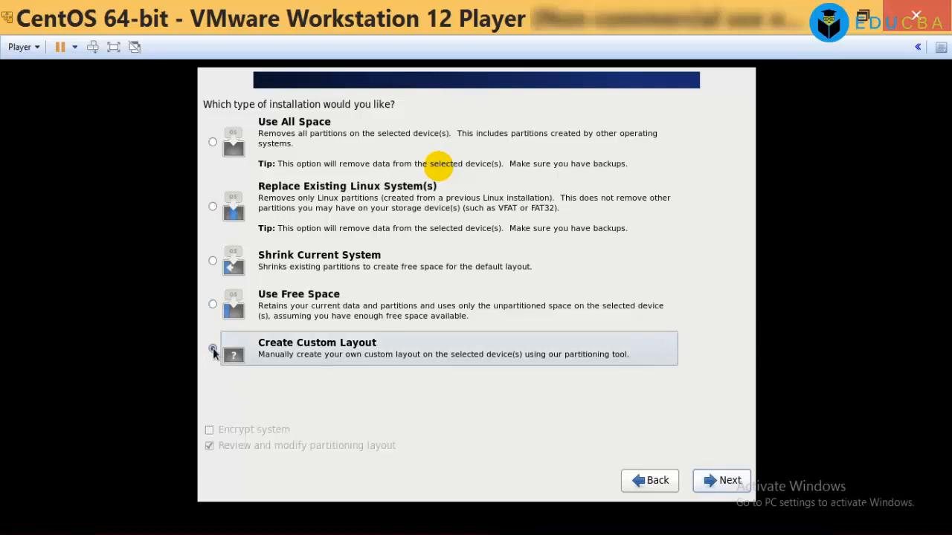
{"action": "left_click", "coordinate": [212, 348]}
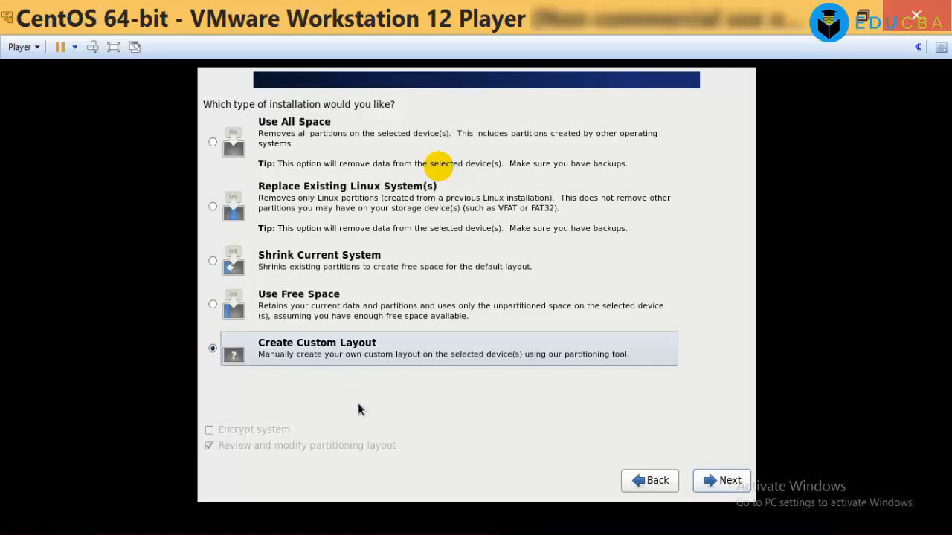
{"action": "mouse_move", "coordinate": [664, 474]}
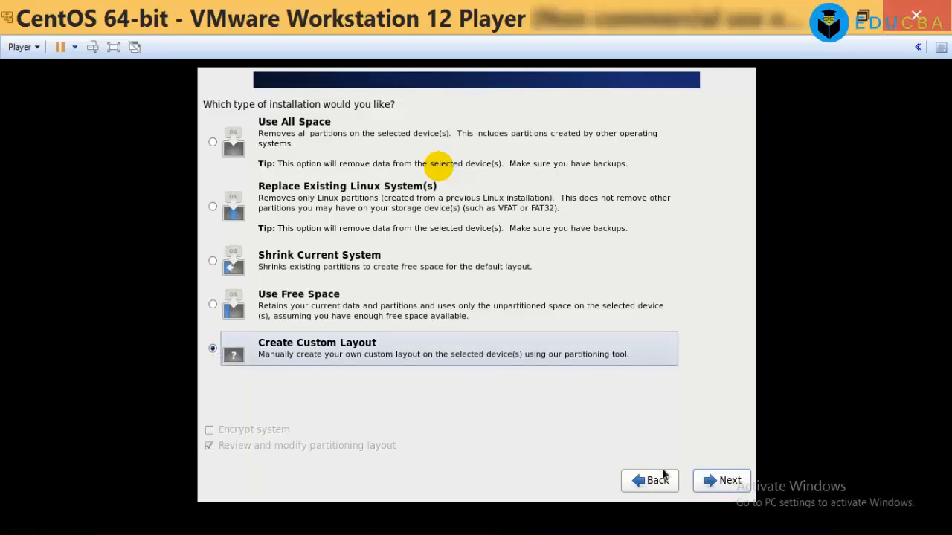
- Open the partition editor and select the 51199 MB free space on sda
{"action": "left_click", "coordinate": [720, 479]}
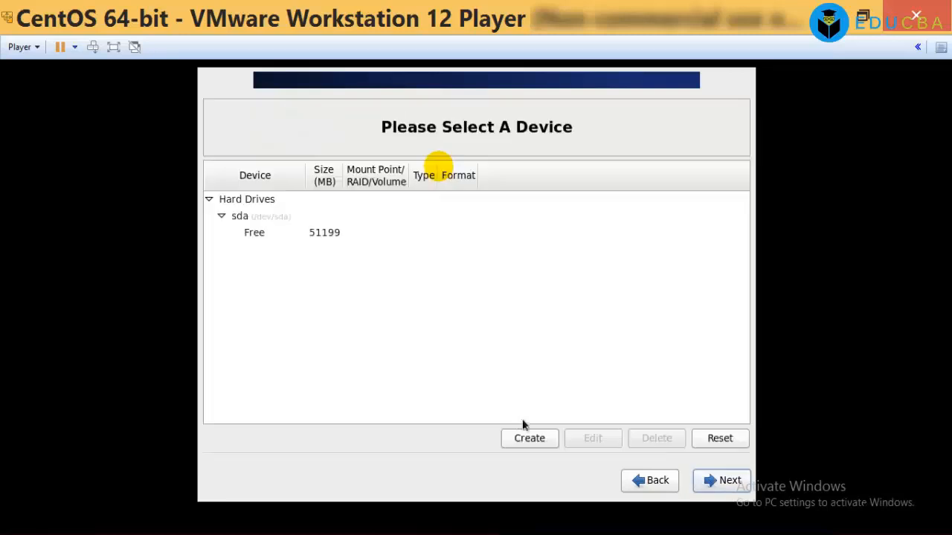
{"action": "left_click", "coordinate": [323, 232]}
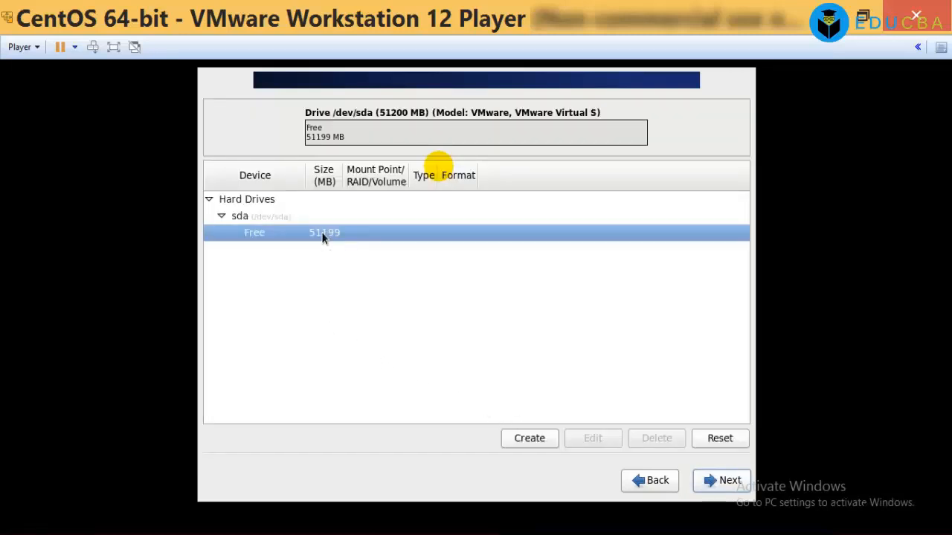